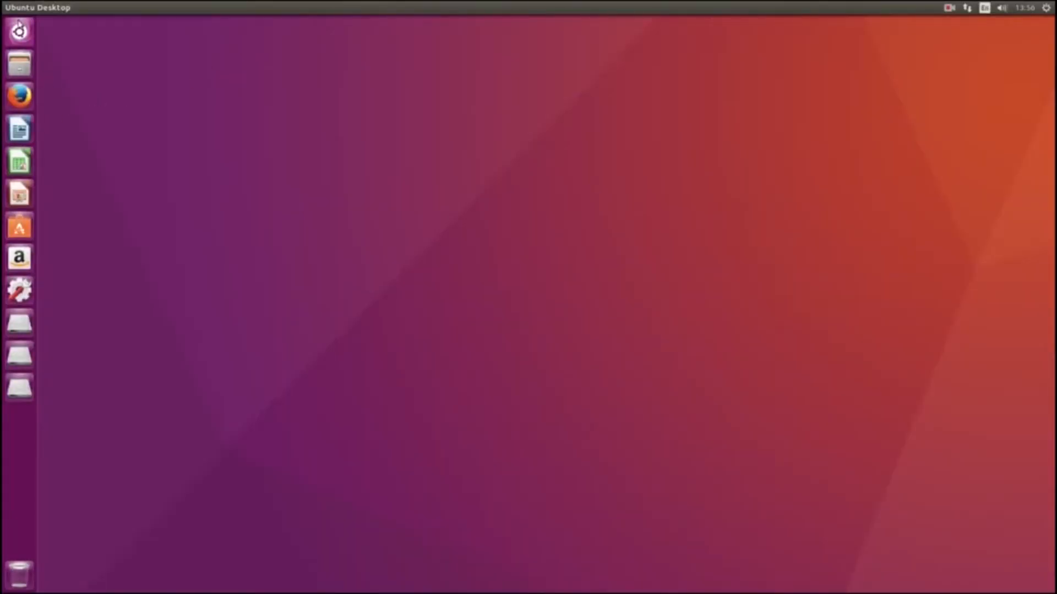
- Launch Terminal from the Dash, move it to the middle-right, and start the web browser
type("terminal")
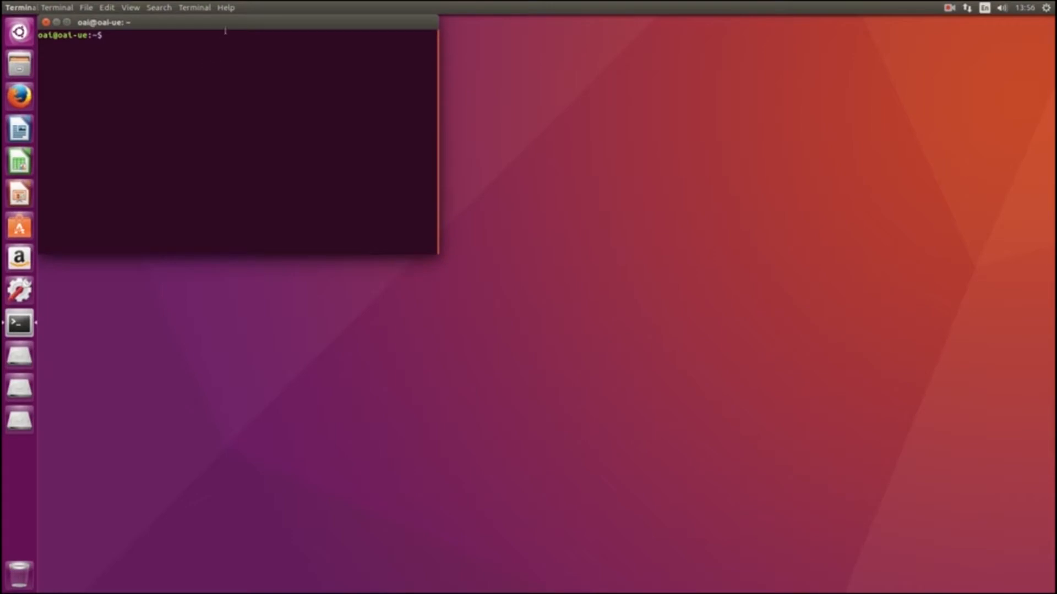
left_click_drag(101, 22, 536, 112)
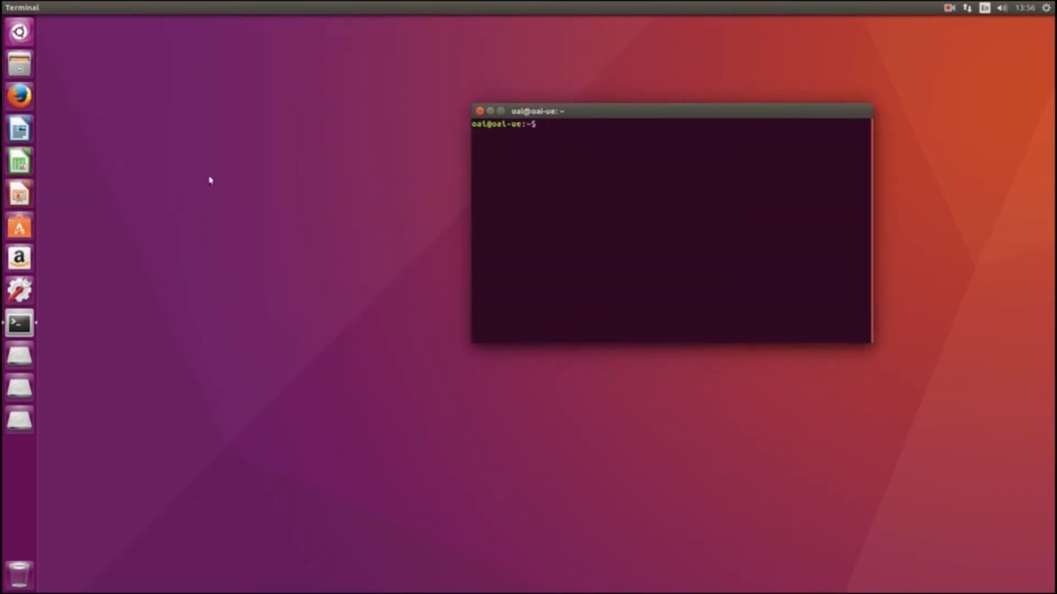
left_click(17, 98)
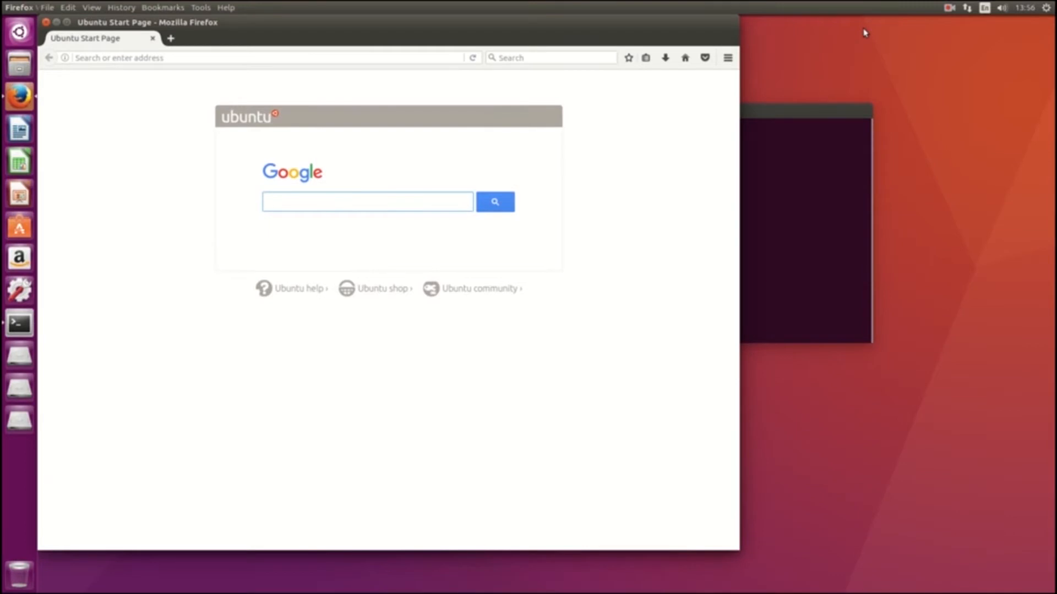
- Google 'openairinterface5g' and follow the oai / openairinterface5G GitLab result
type("openair")
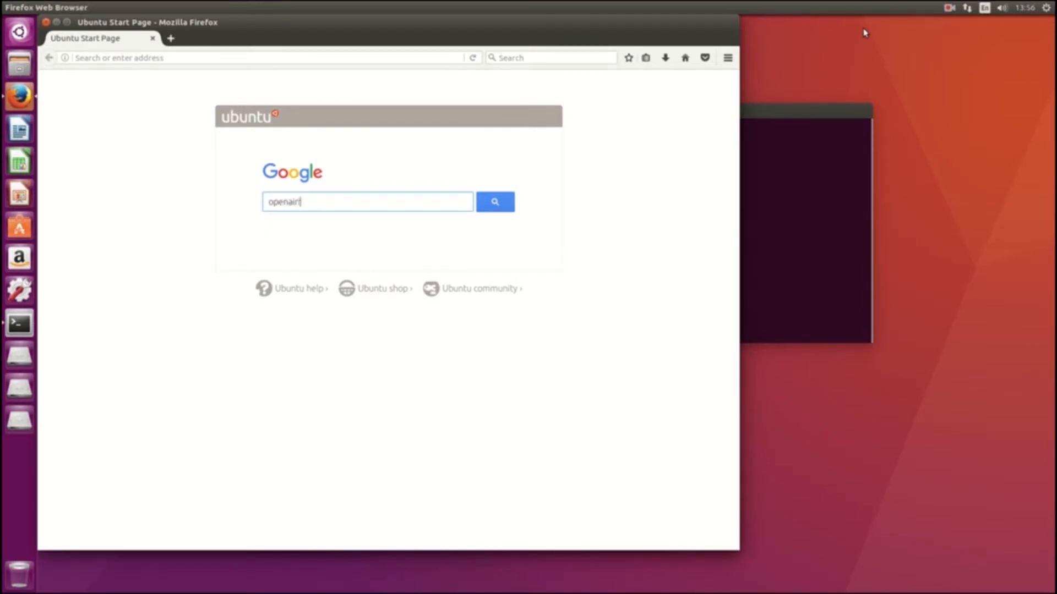
type("interface5g")
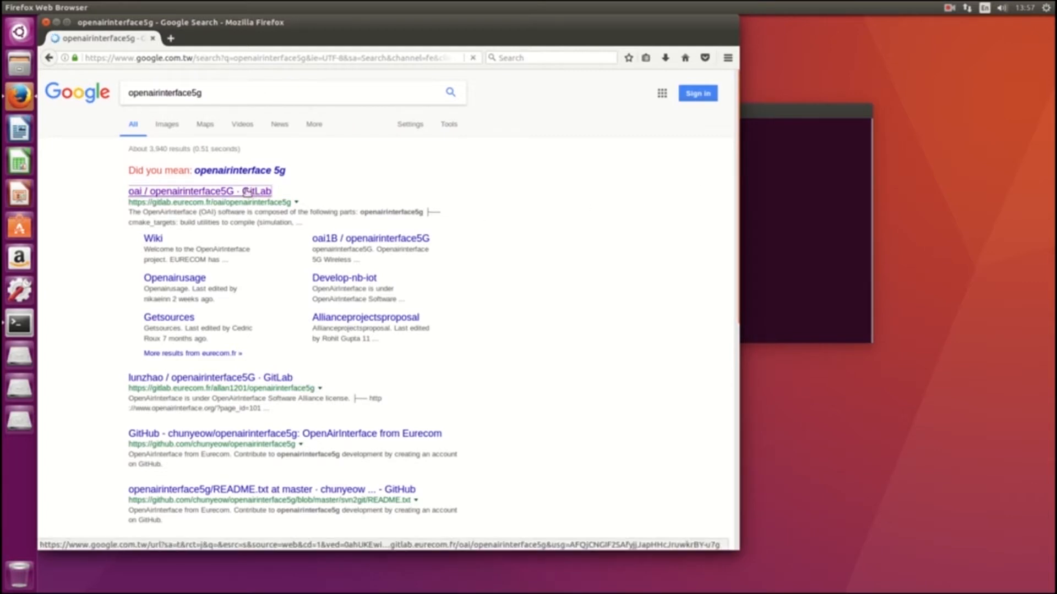
left_click(197, 191)
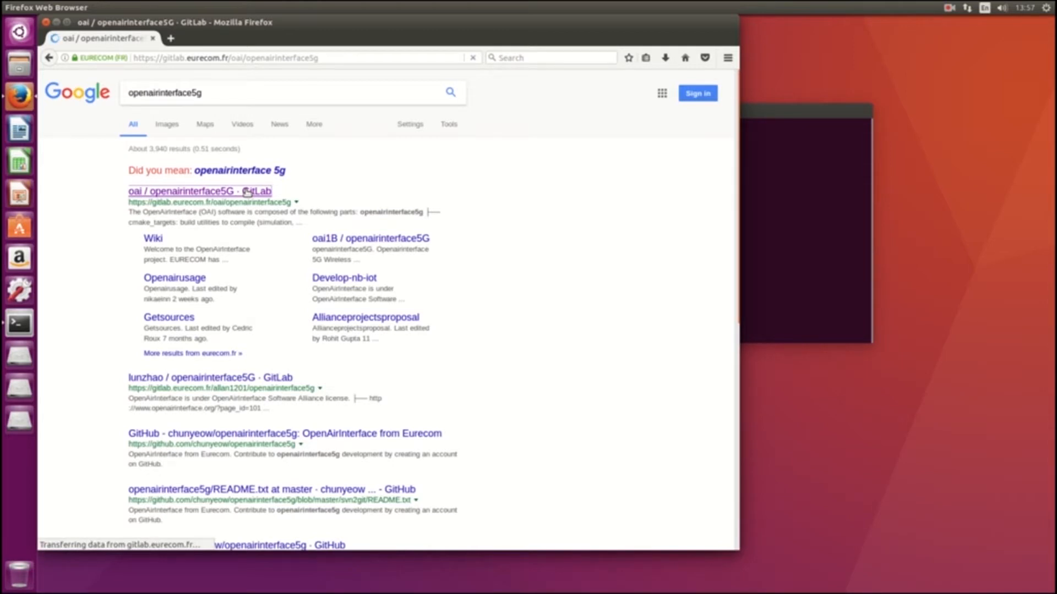
left_click(193, 192)
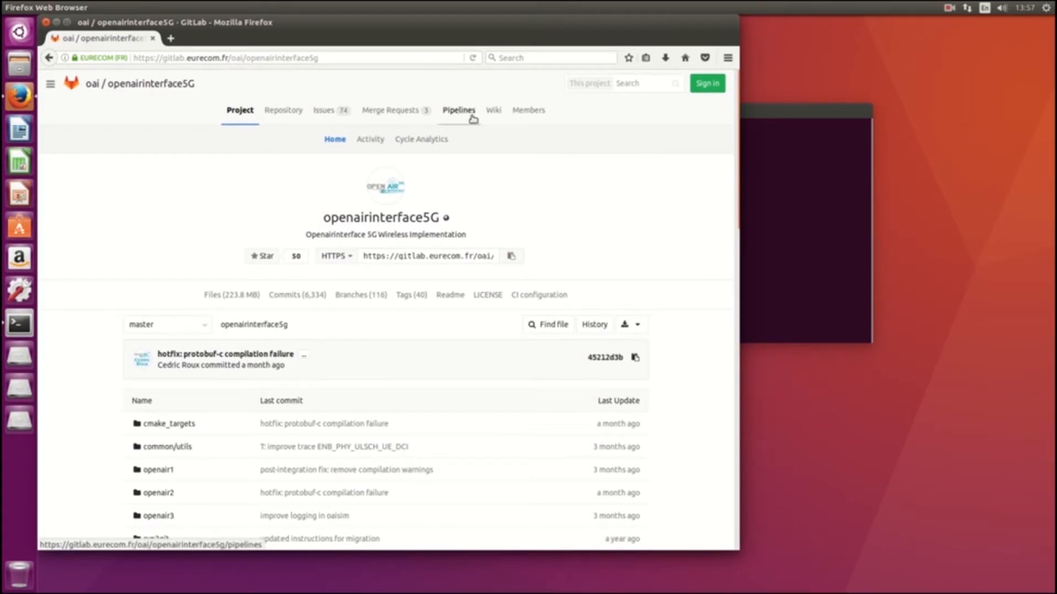
- Go to the project Wiki and into the Tutorials (Usage of OpenAirInterface) page
left_click(493, 110)
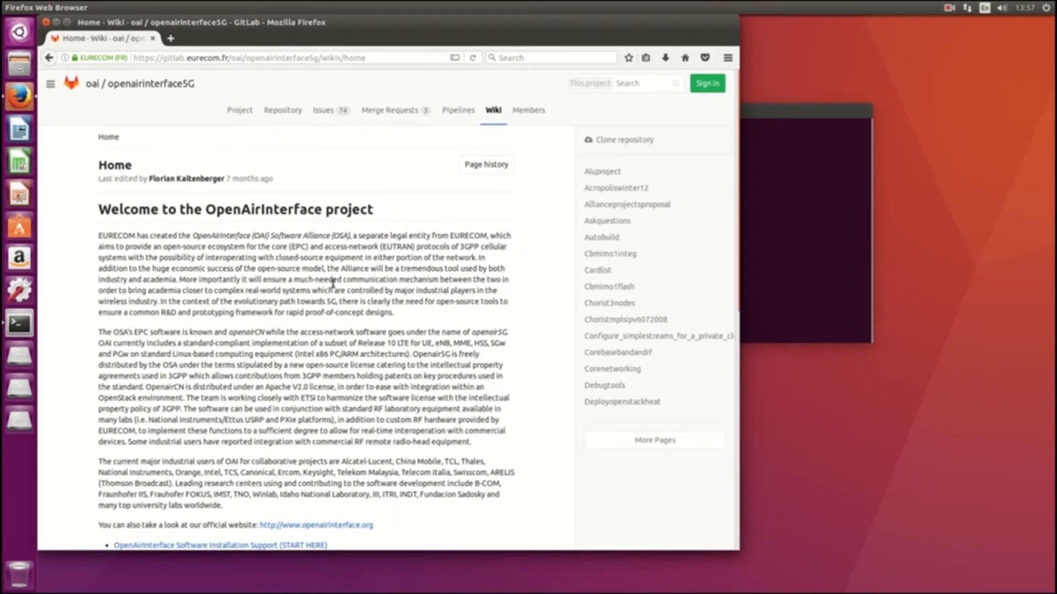
scroll("down", 3)
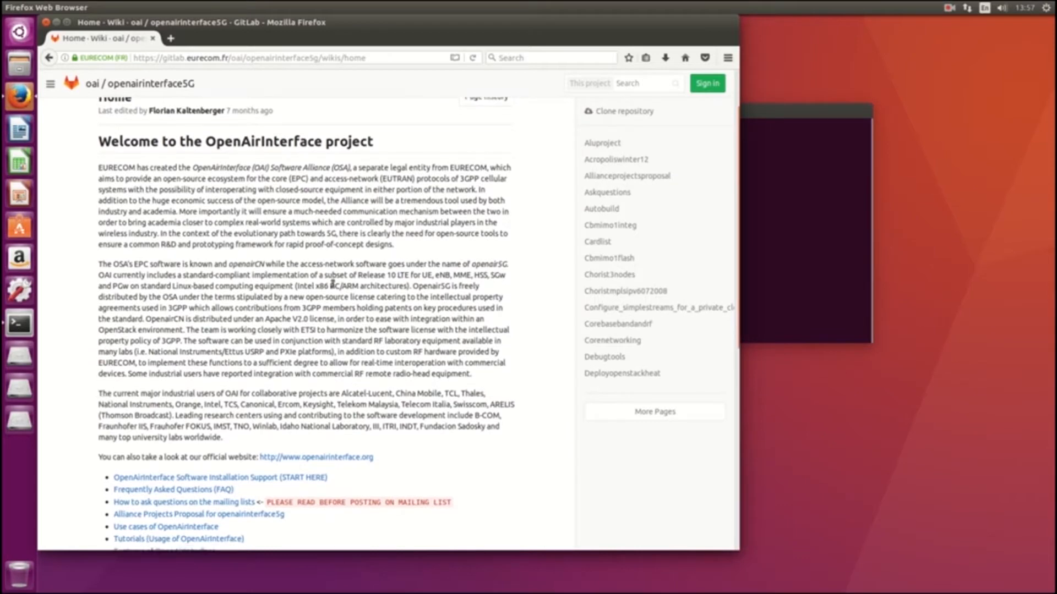
scroll("down", 3)
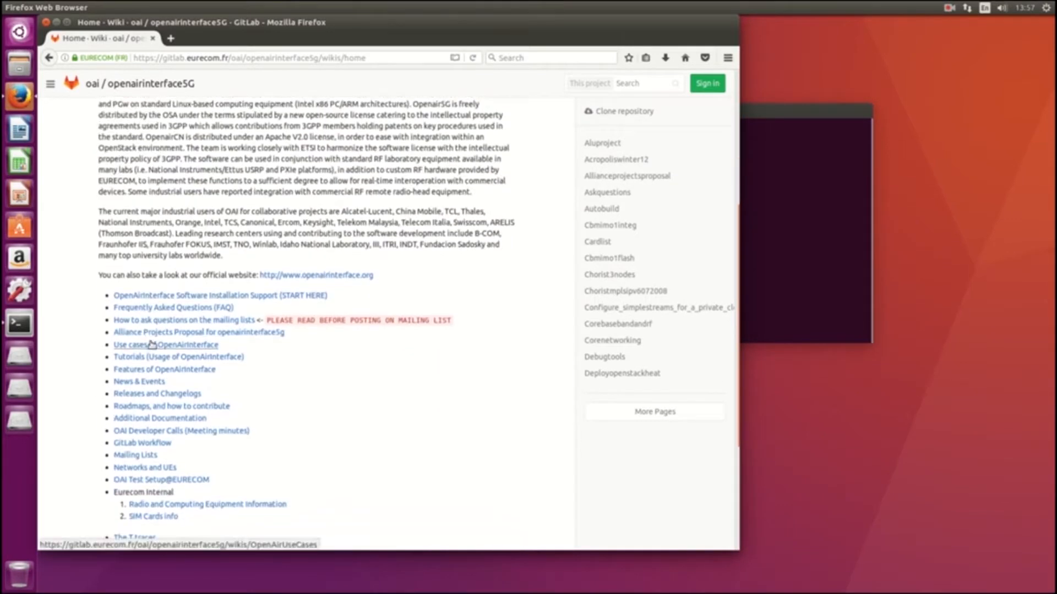
mouse_move(182, 335)
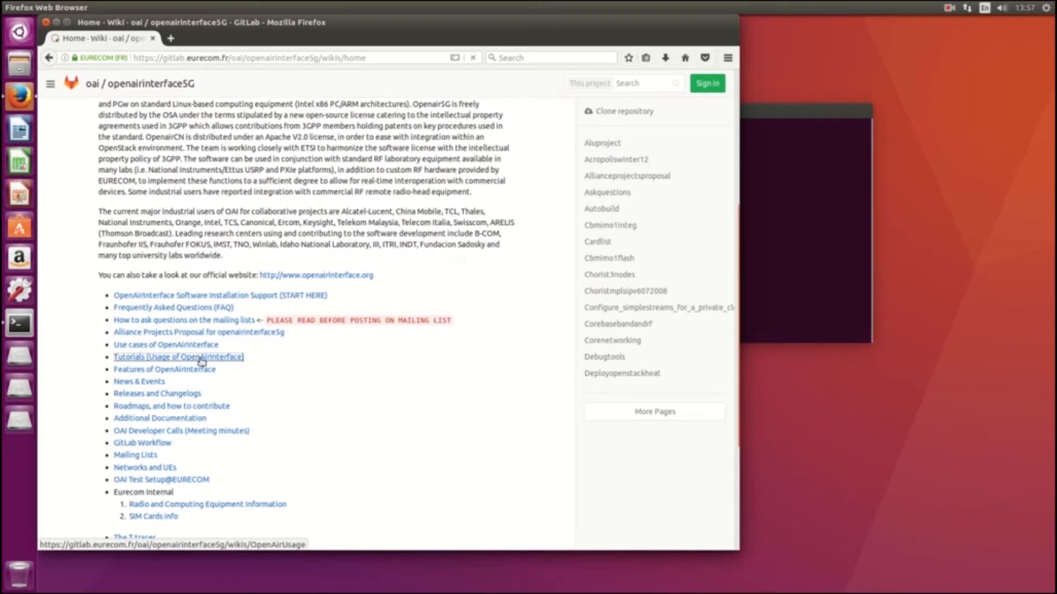
left_click(178, 357)
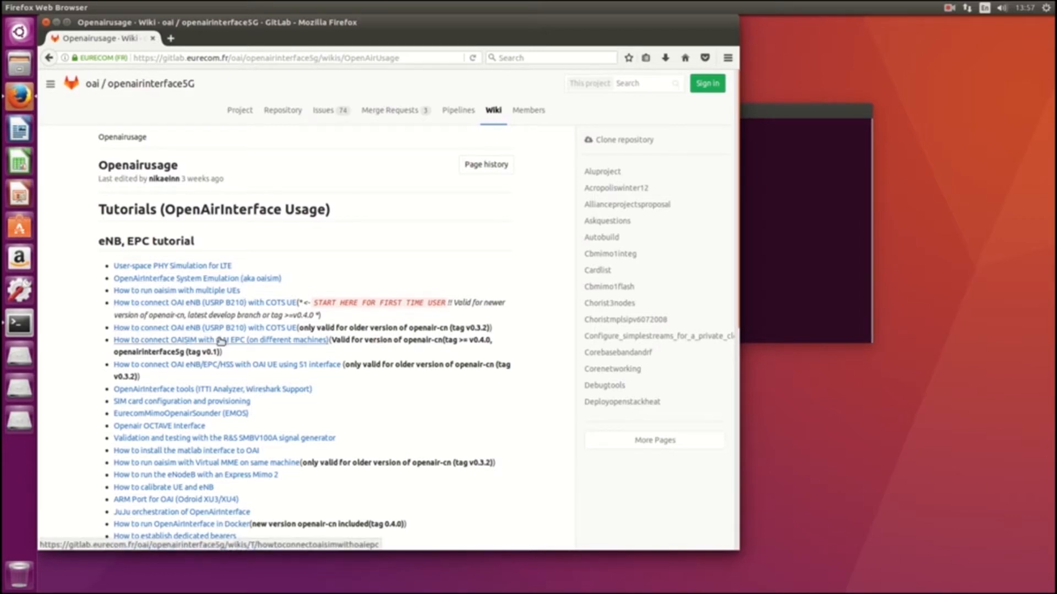
- Follow the kernel setup link to Openairkernelmainsetup and scroll to Power management
scroll("down", 3)
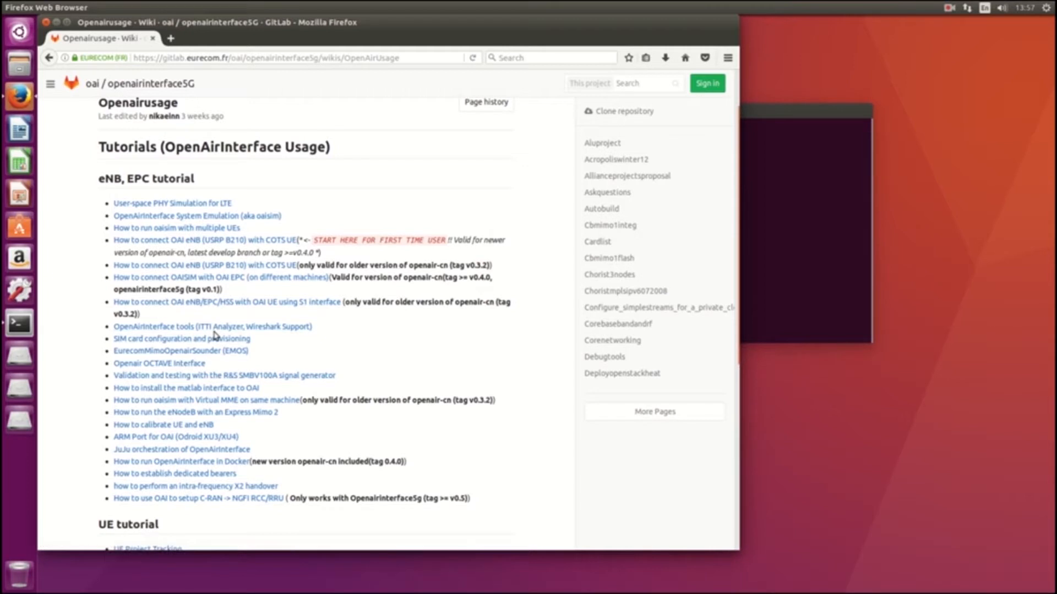
scroll("down", 3)
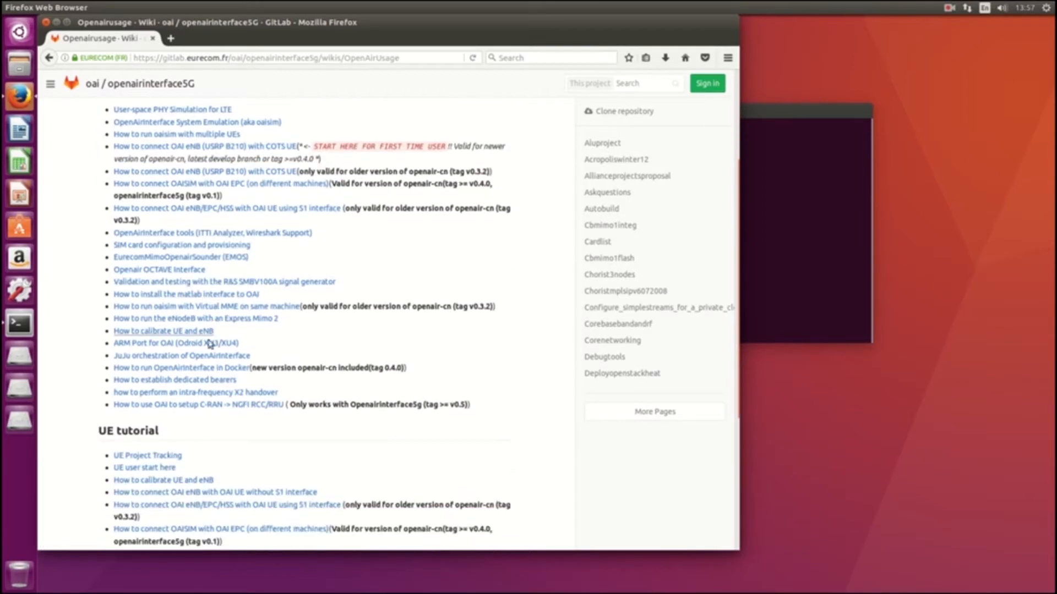
left_click(140, 468)
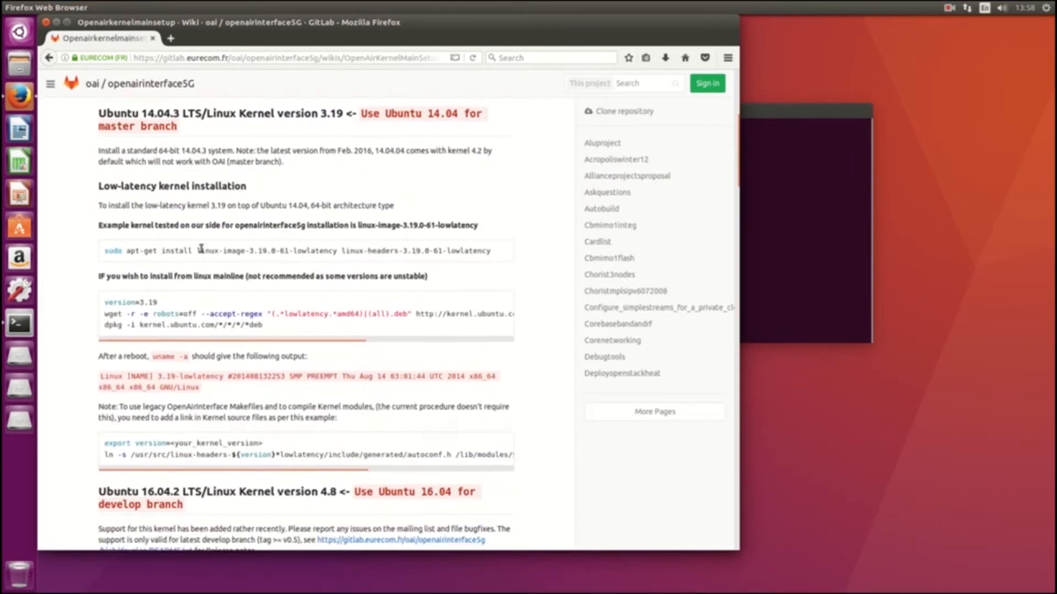
scroll("down", 3)
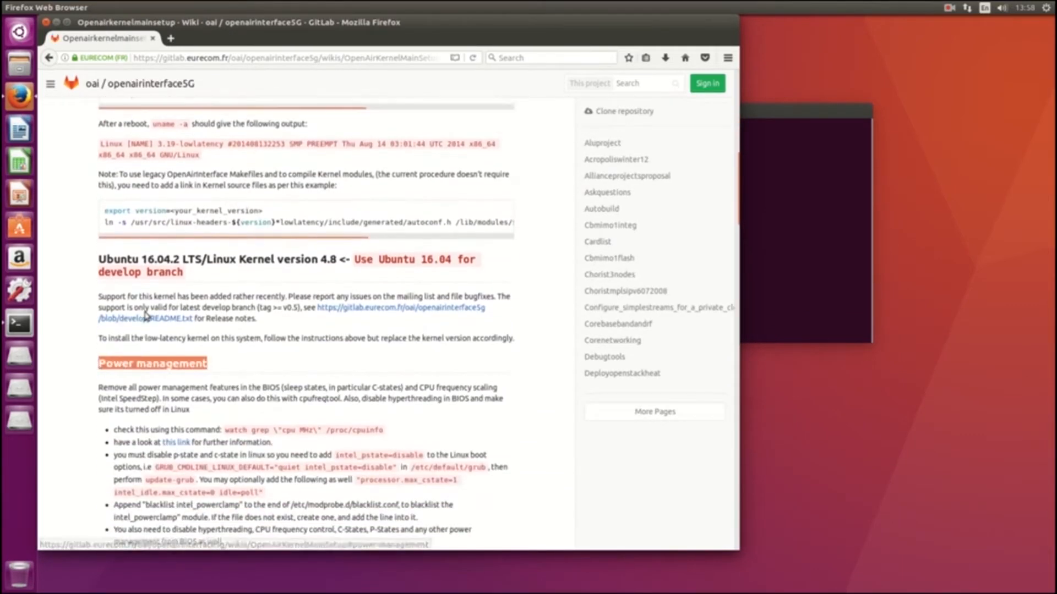
scroll("down", 3)
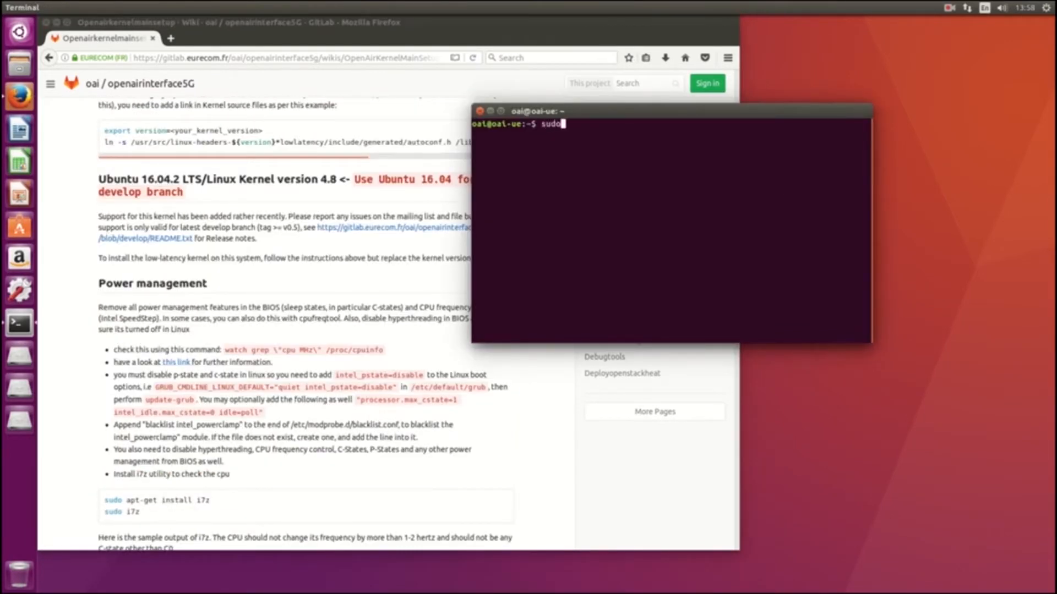
- Run sudo apt-get update with the password, then sudo apt-get dist-upgrade to completion
type("apt-get update")
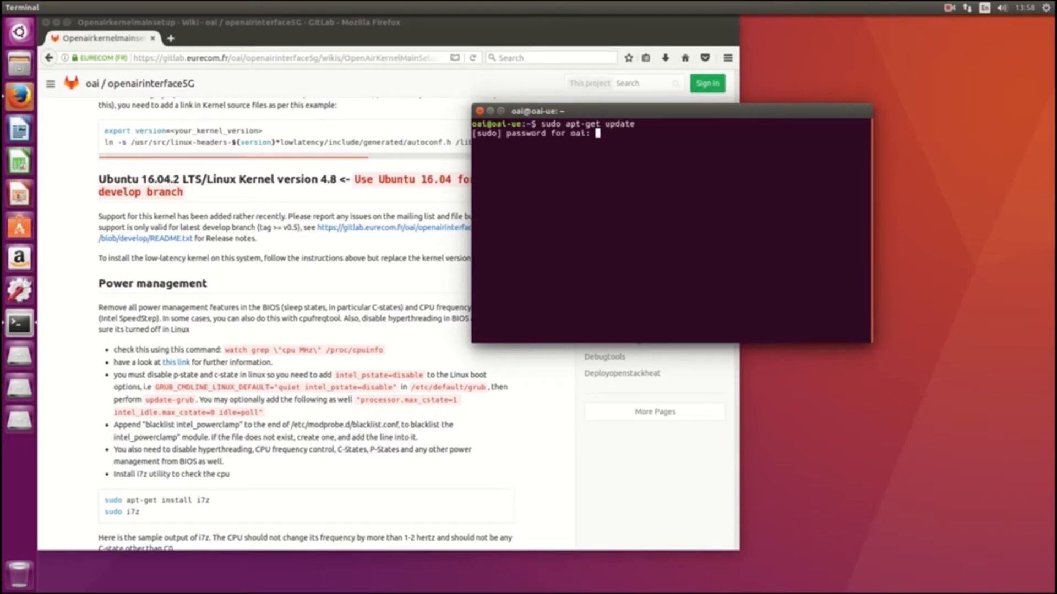
key("Return")
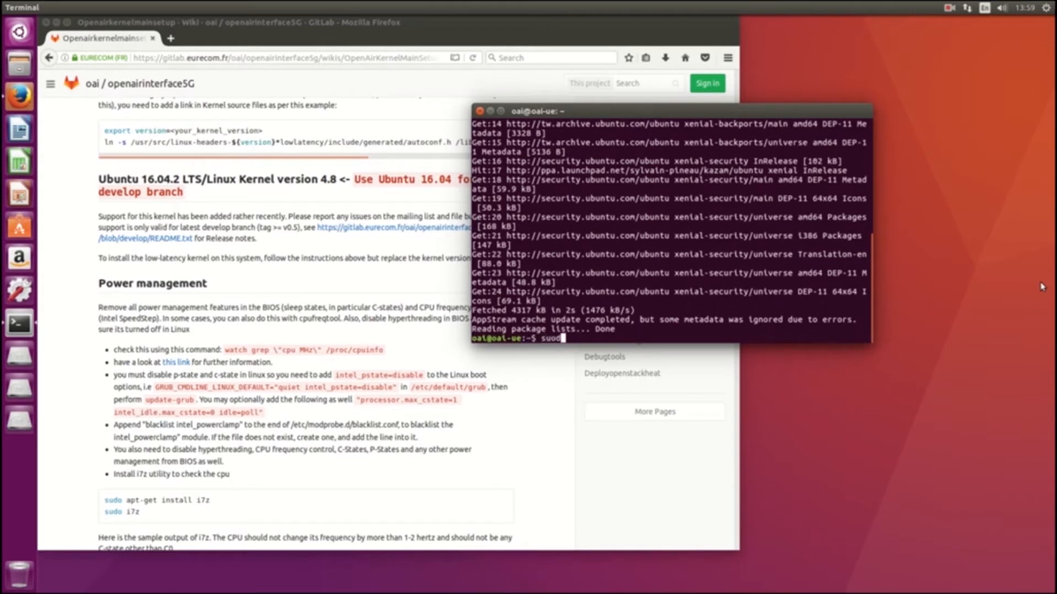
type("apt-get")
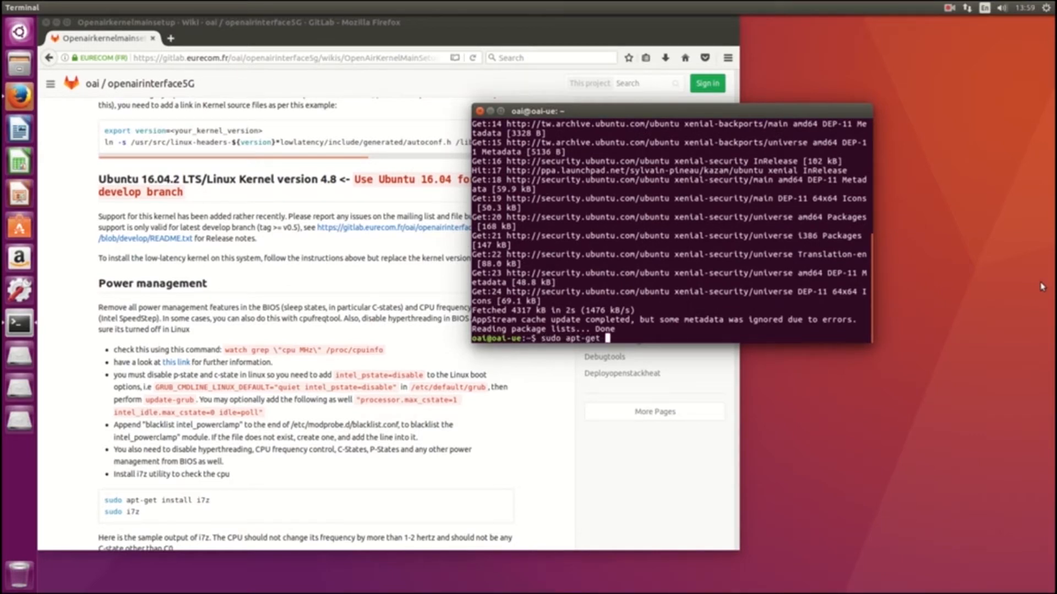
type("dist")
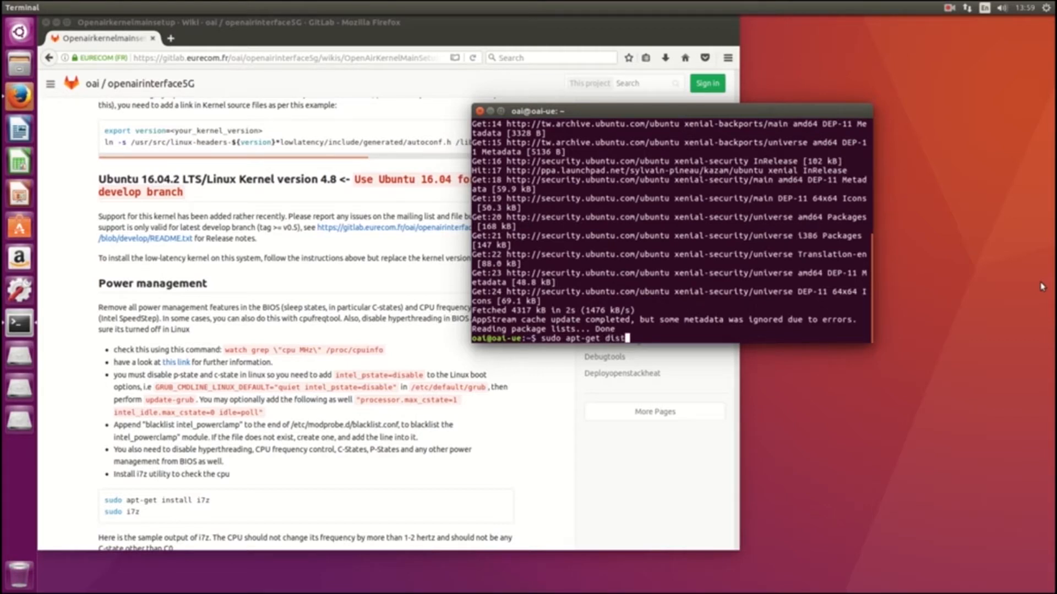
type("-u")
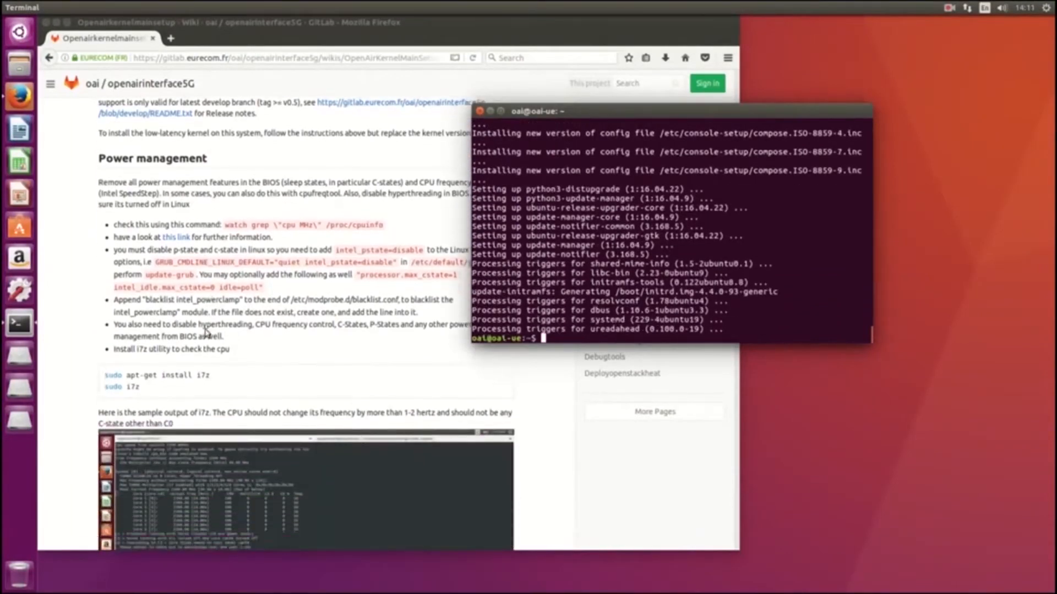
scroll("down", 3)
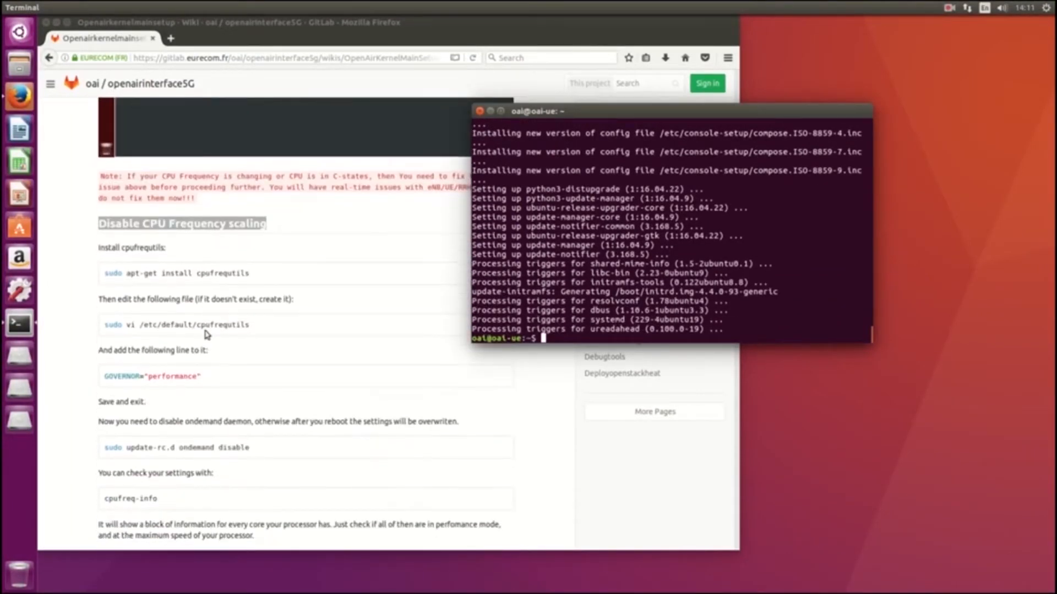
scroll("down", 3)
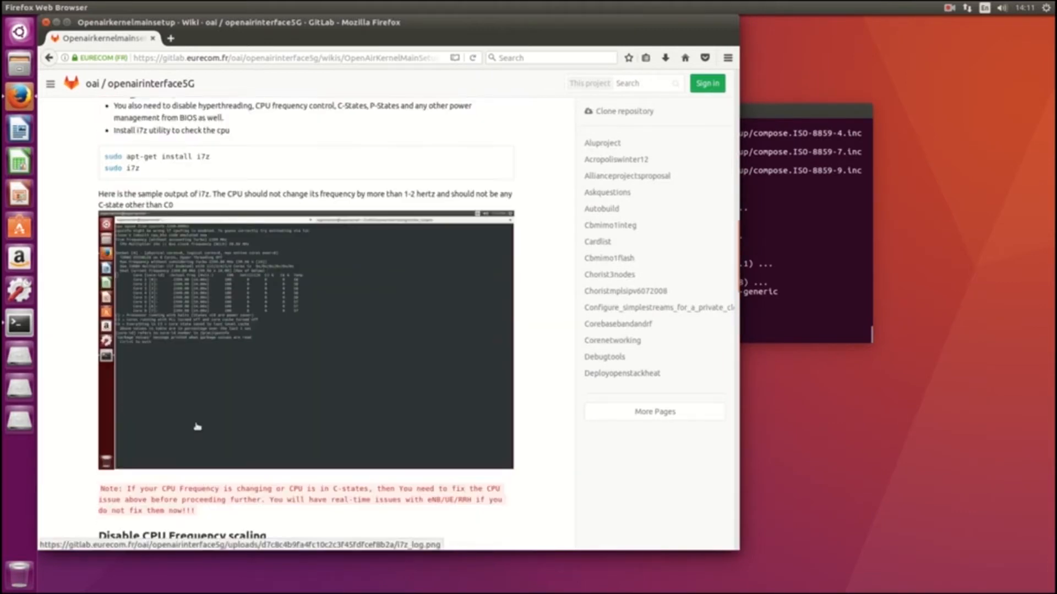
scroll("down", 3)
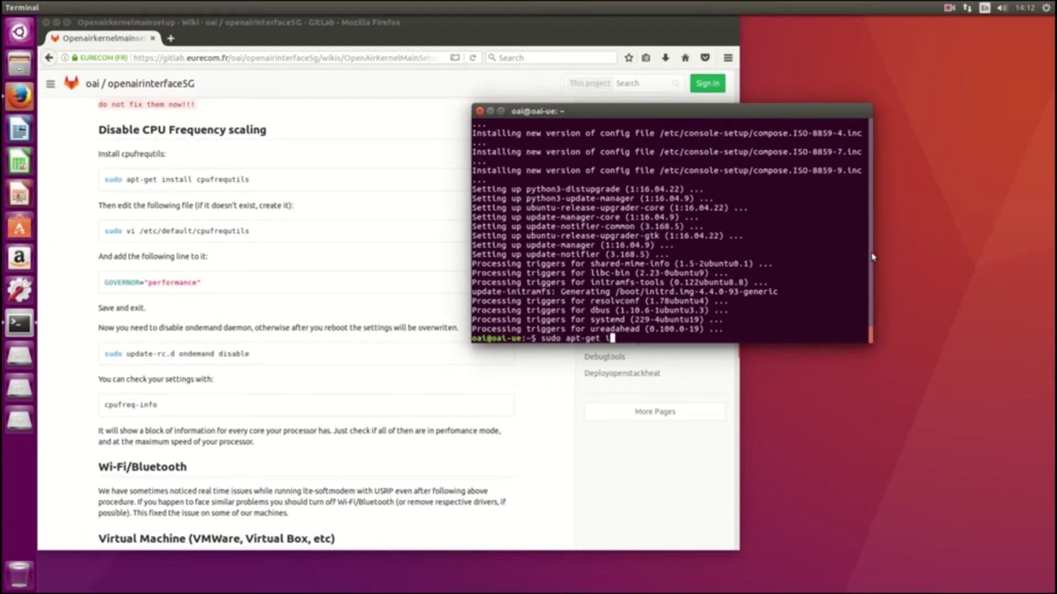
- Install cpufrequtils, set its GOVERNOR to performance in the config file, and disable the ondemand service
type("install cpufrequtil")
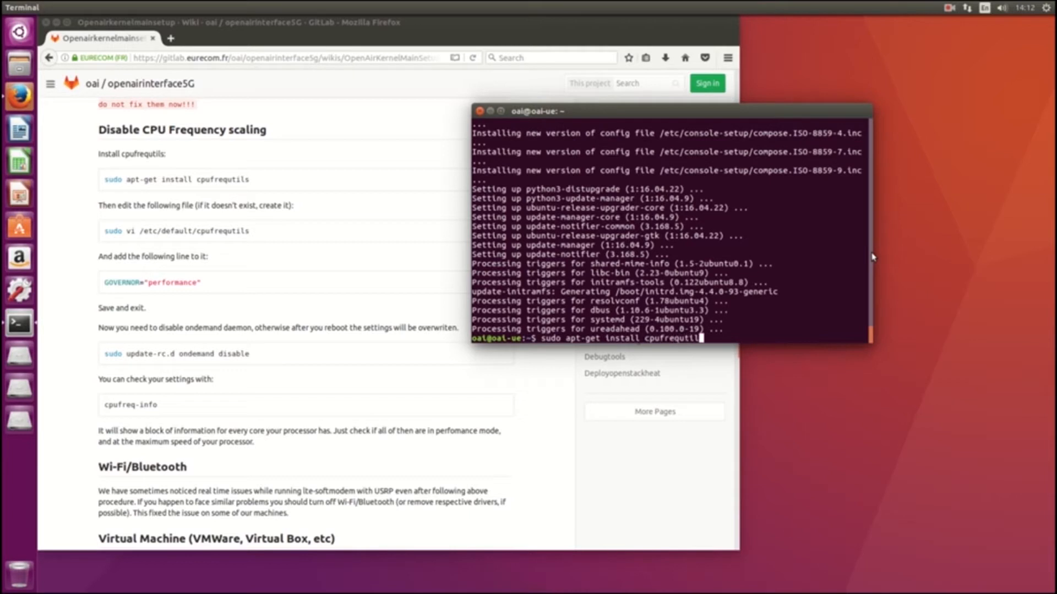
key("Return")
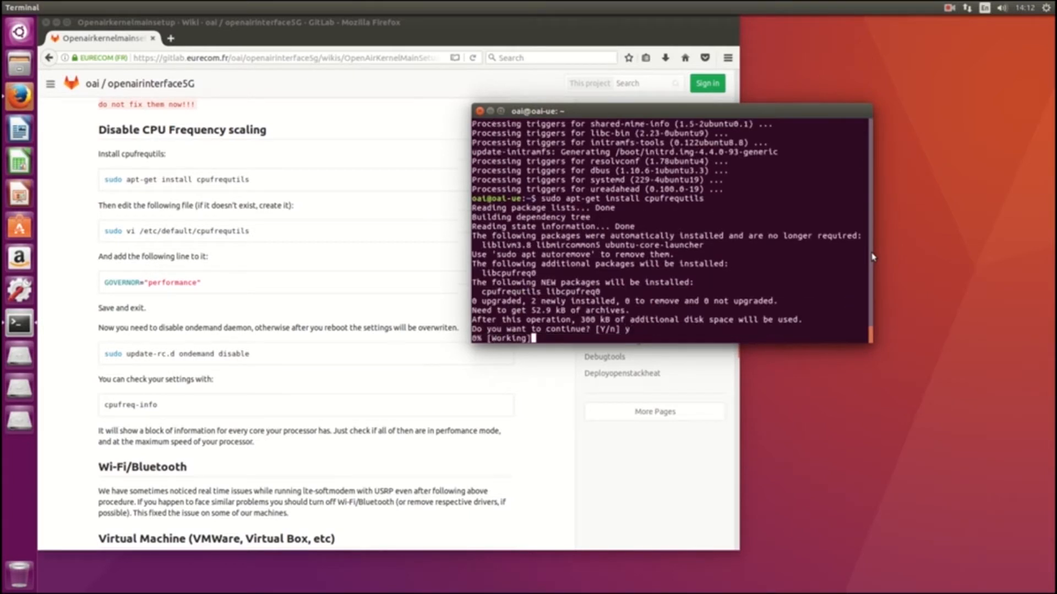
type("sudo vi")
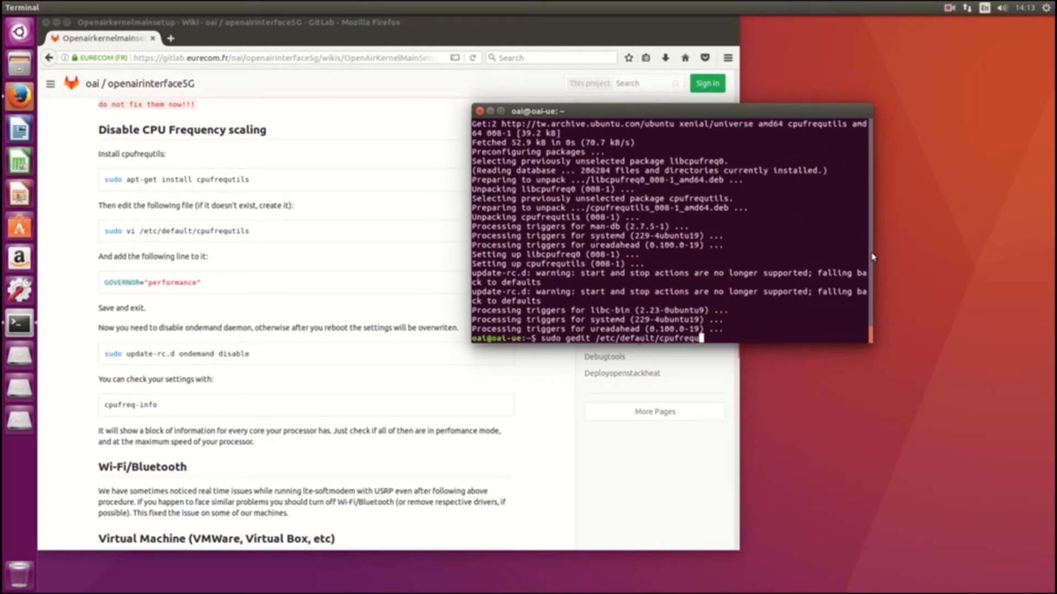
type("GOVERNOR=\"performance")
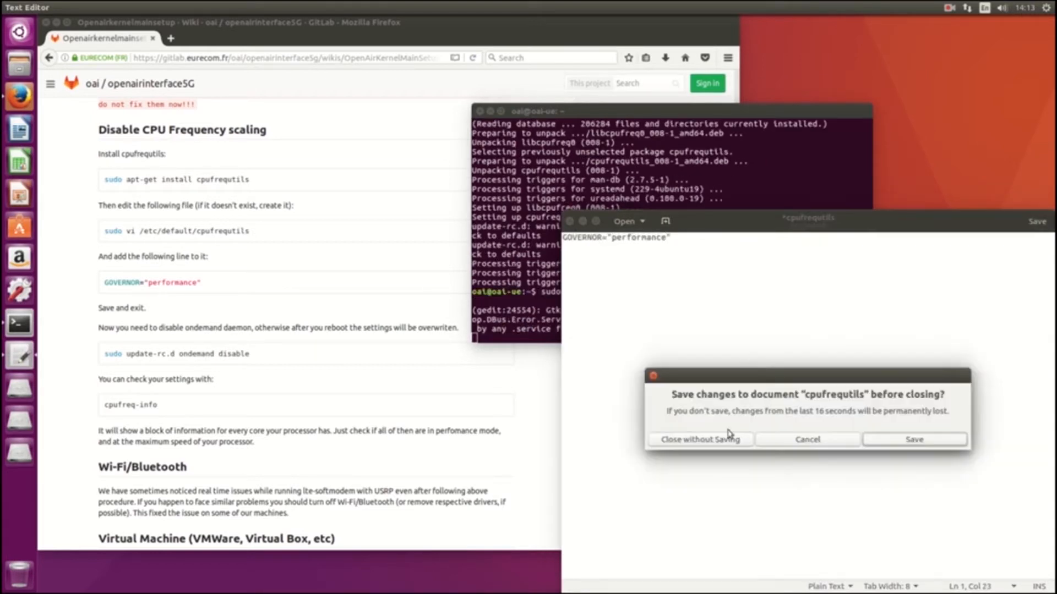
left_click(700, 439)
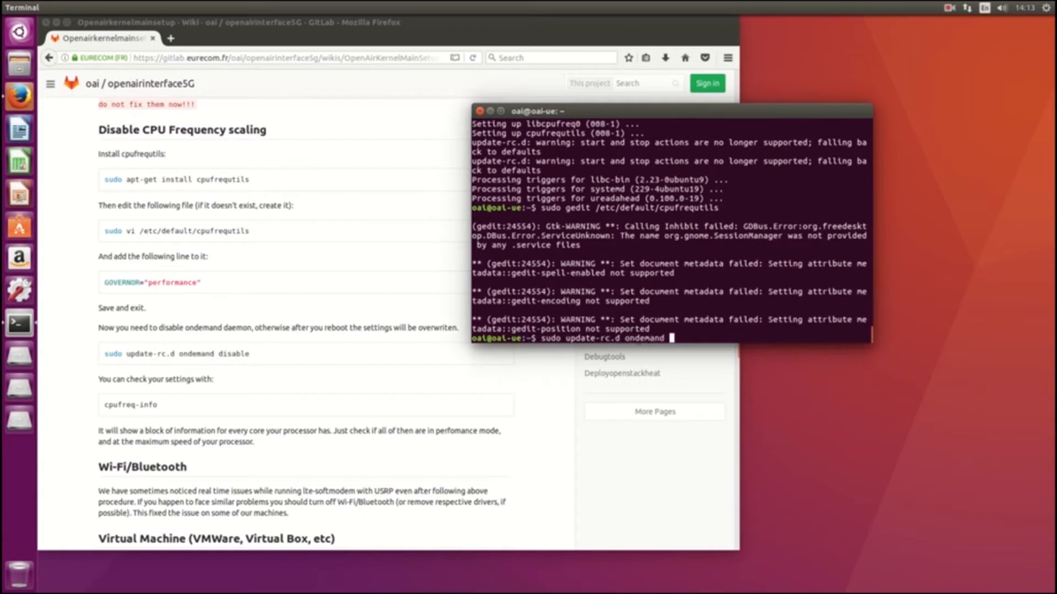
key("Return")
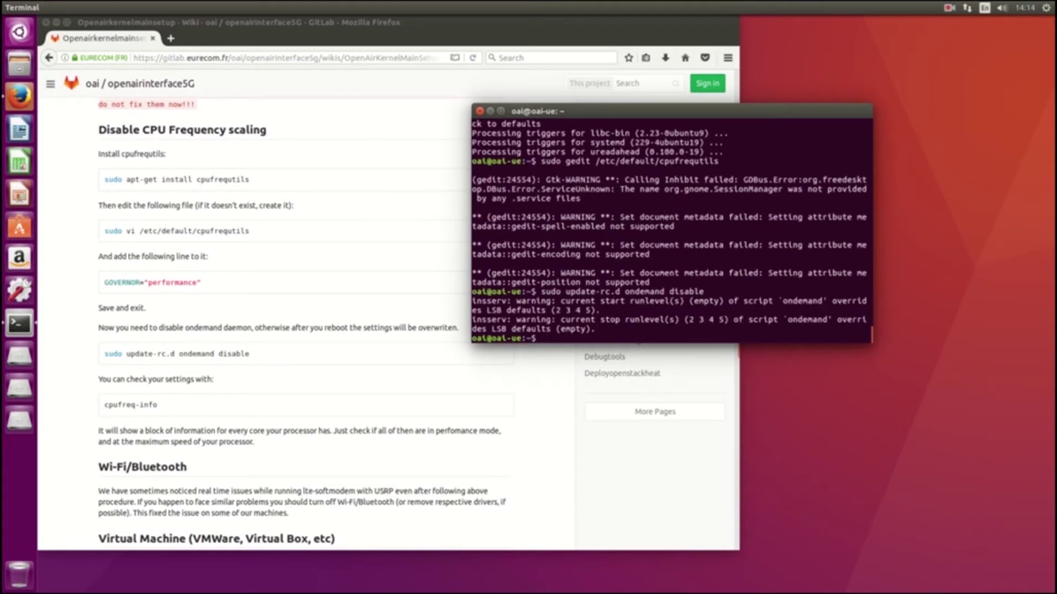
- Run cpufreq-info to list each CPU's driver, frequency limits and governor policy
type("c")
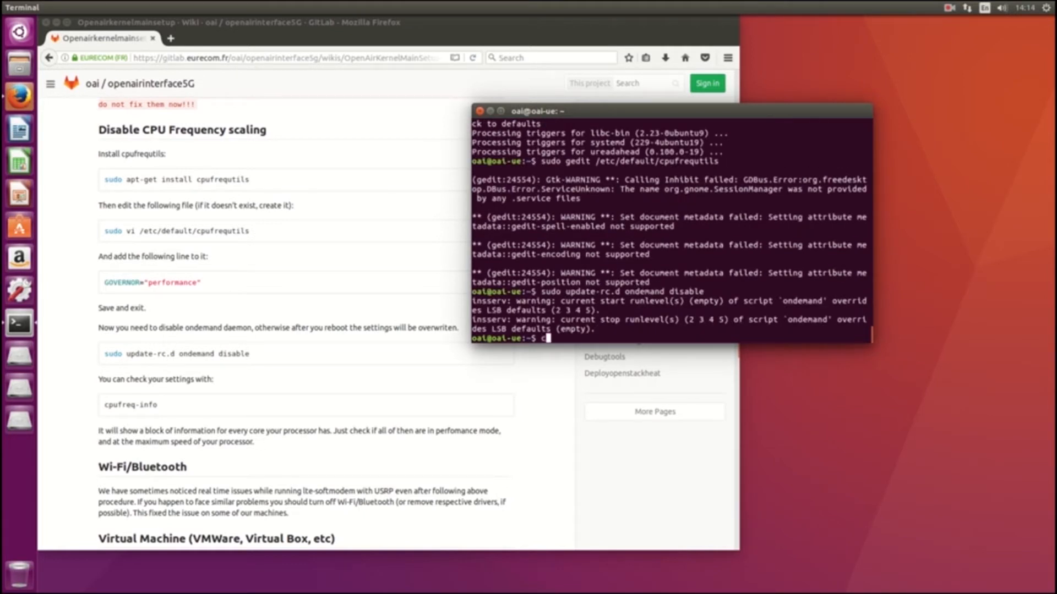
type("cpu-freq")
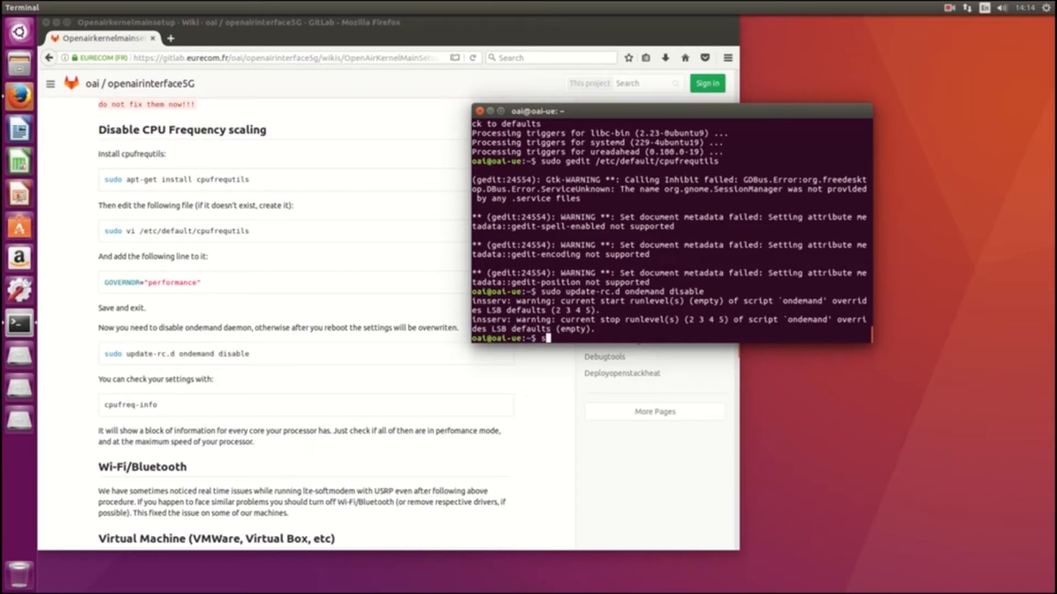
type("cpu")
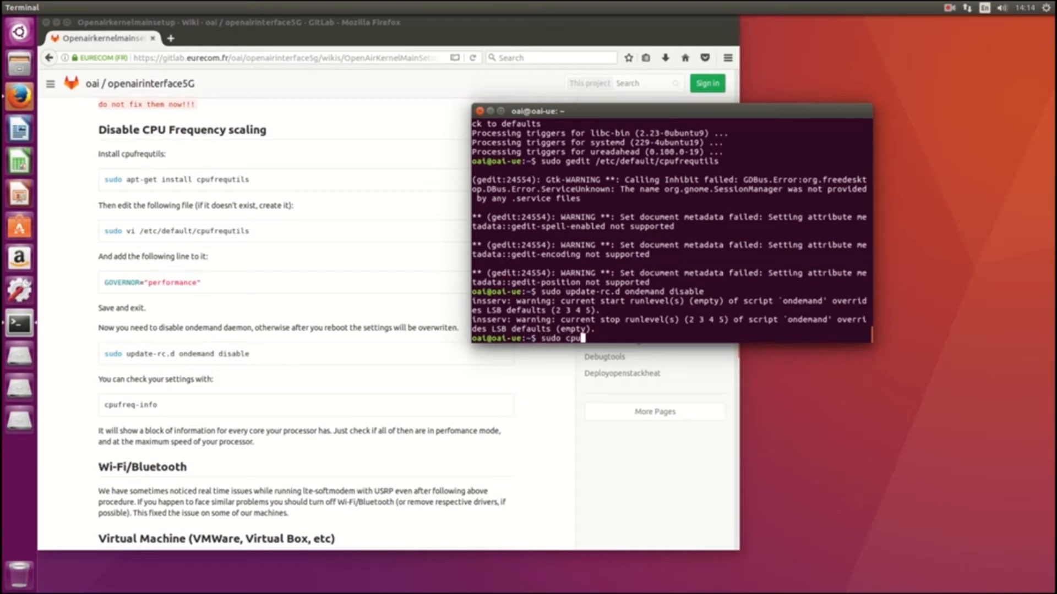
type("freq-in")
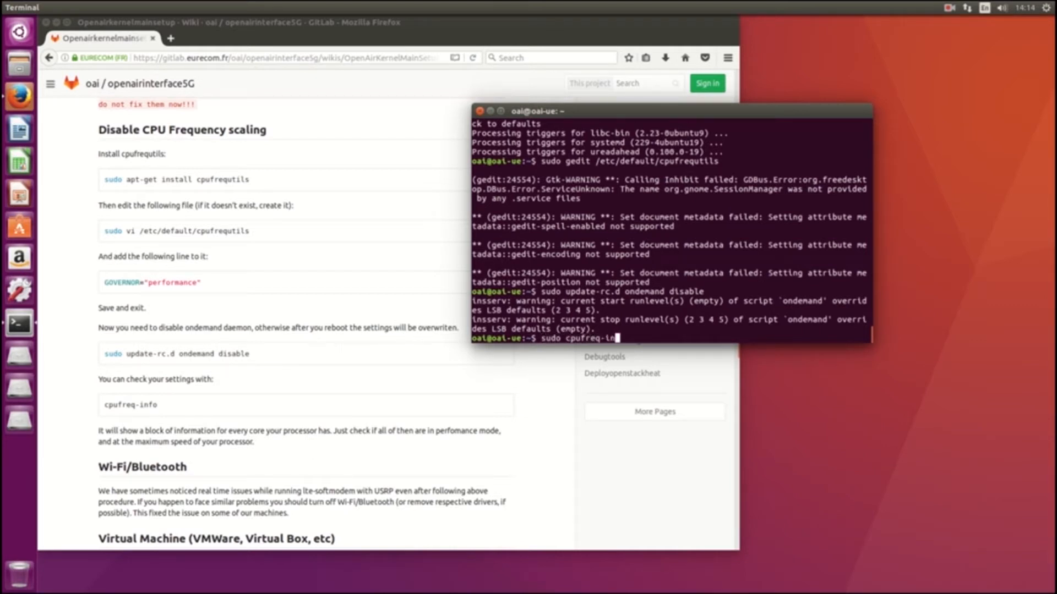
key("Return")
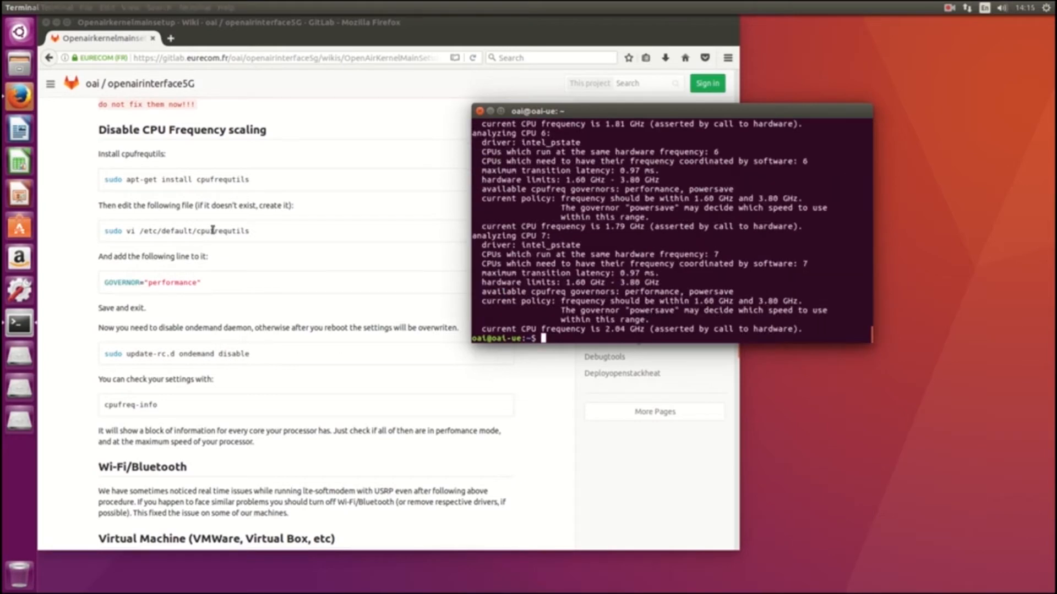
- Watch live 'cpu MHz' readings from /proc/cpuinfo with sudo watch grep
scroll("down", 3)
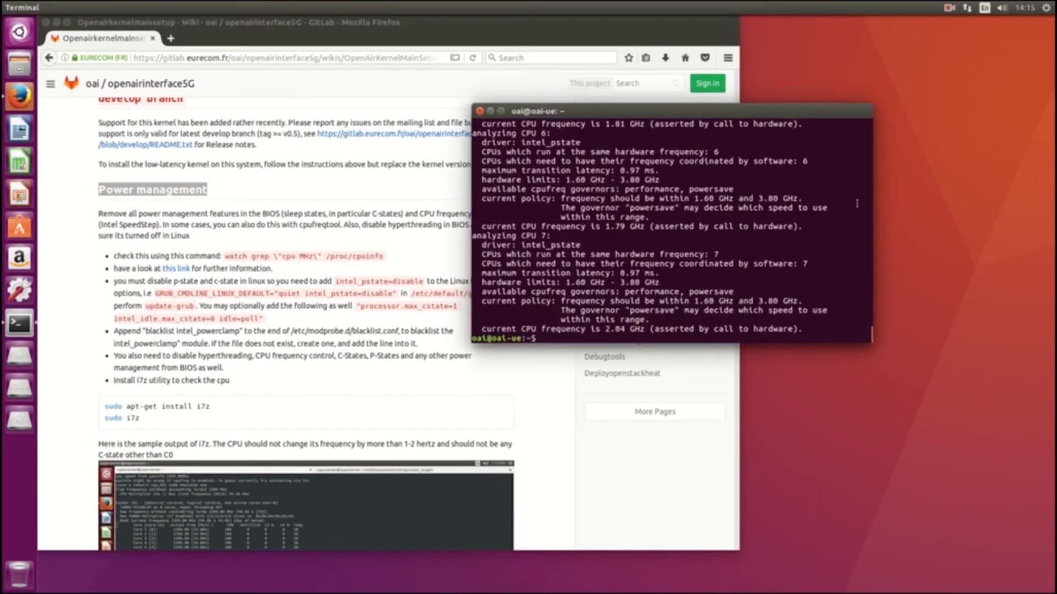
type("sudo watch grep")
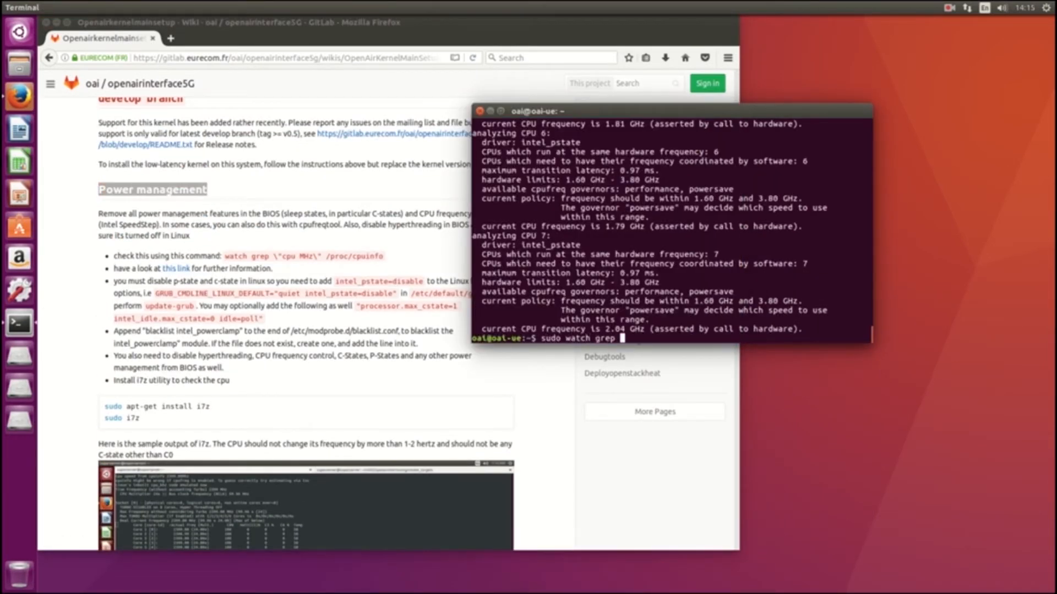
type("\\\"cpu MHz\\\" /pro")
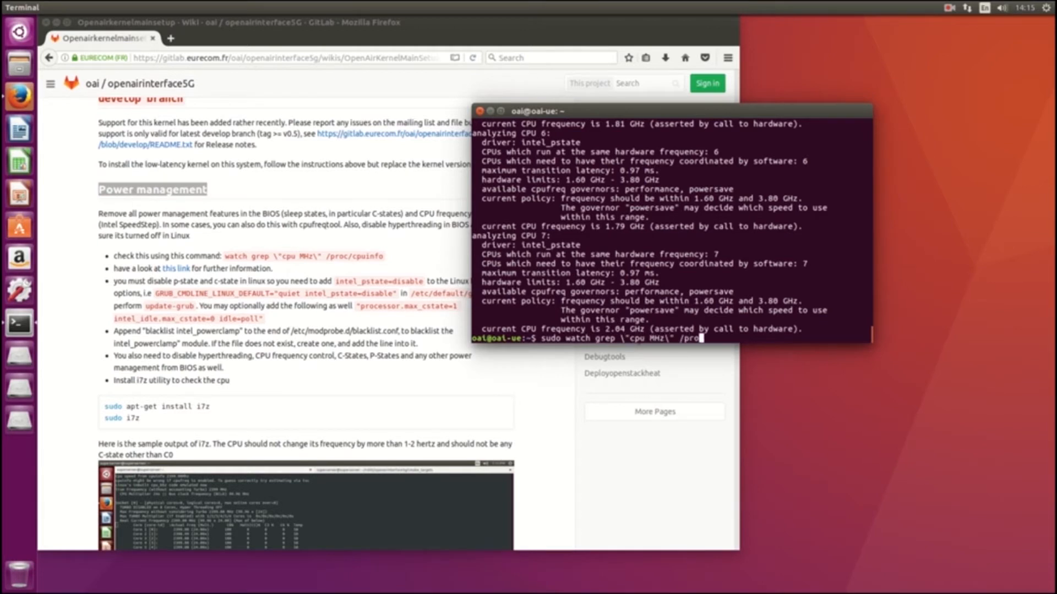
key("Return")
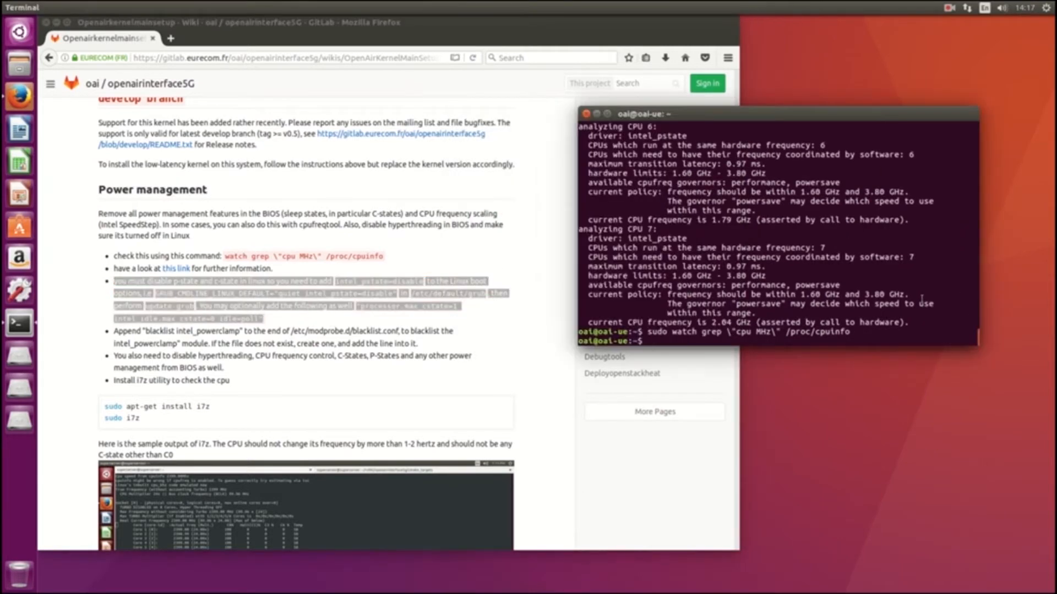
- Edit /etc/default/grub in gedit and regenerate the boot configuration with sudo update-grub
type("sudo gedit /etc/default/gr")
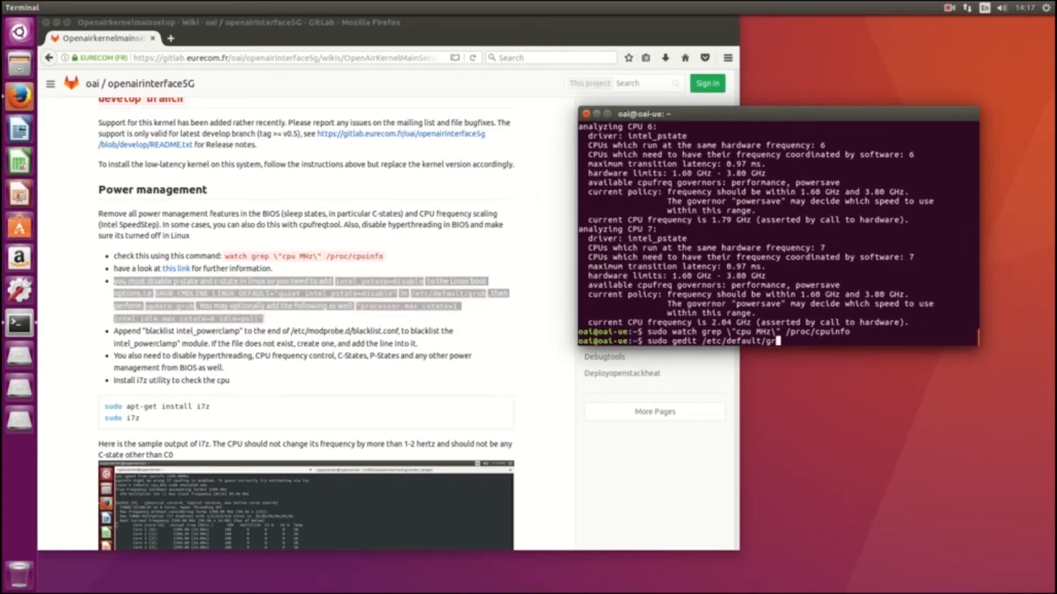
key("Return")
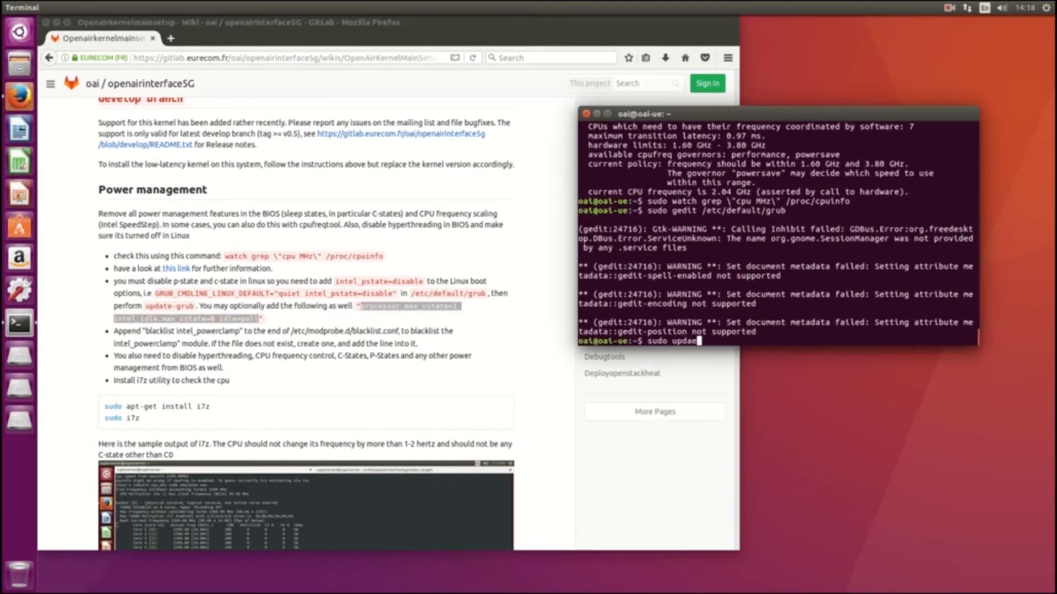
key("Return")
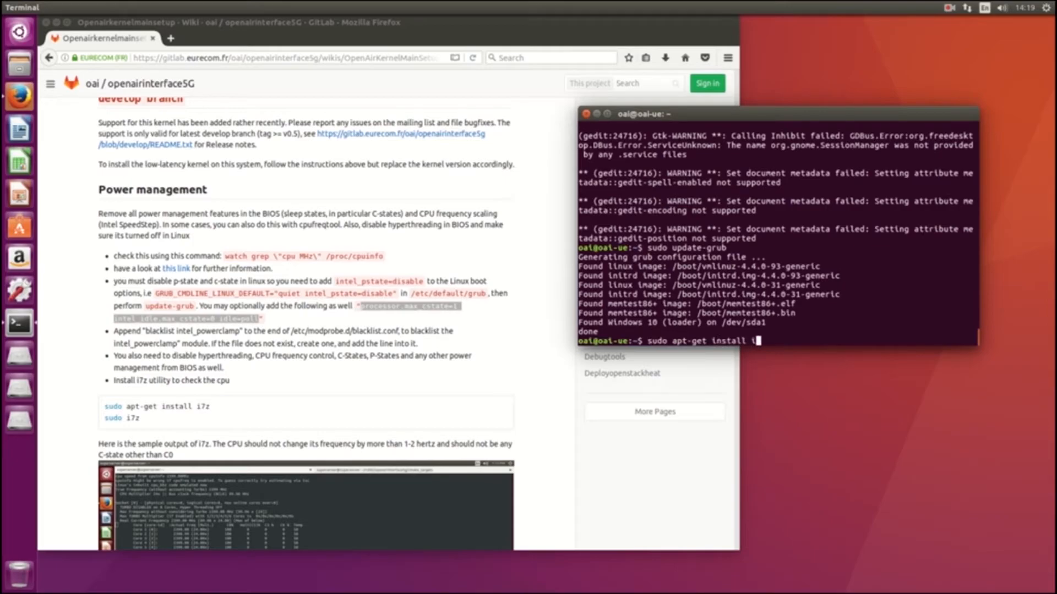
- Install i7z with apt-get, confirming y, and run it to report per-core frequencies and C-states
type("7z")
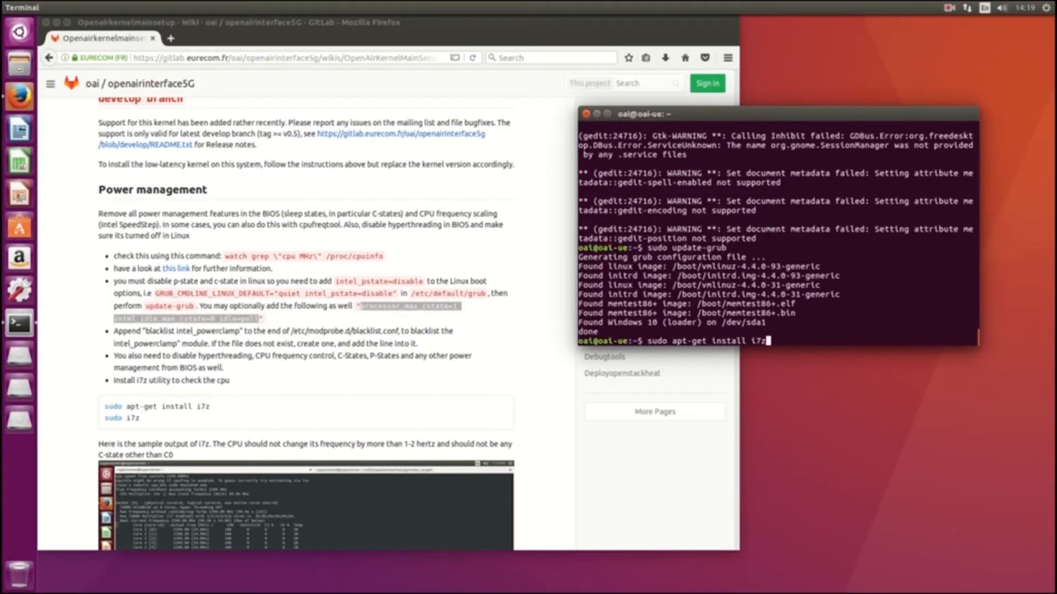
key("Return")
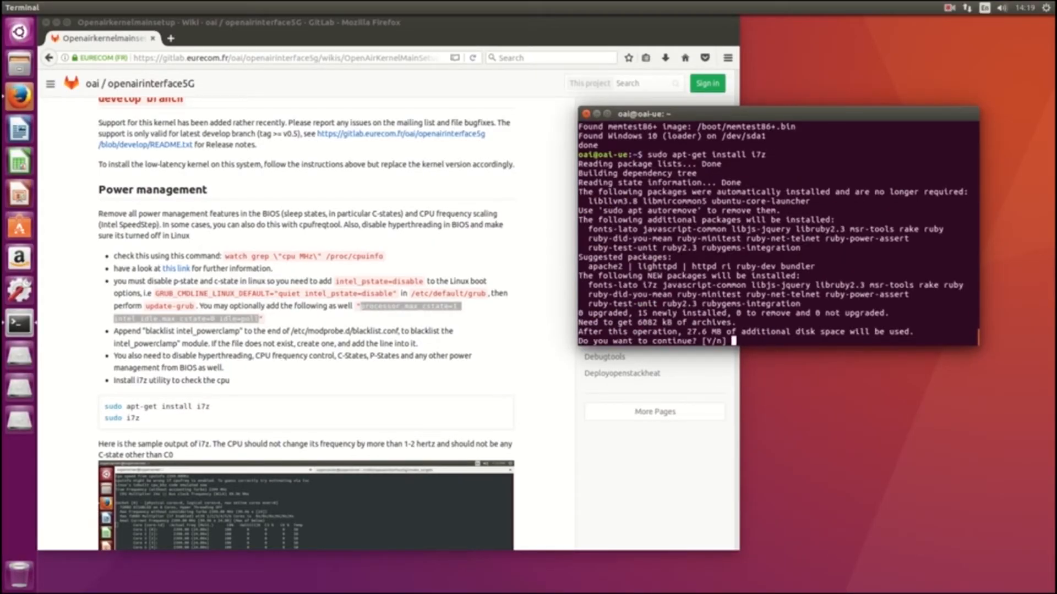
type("y")
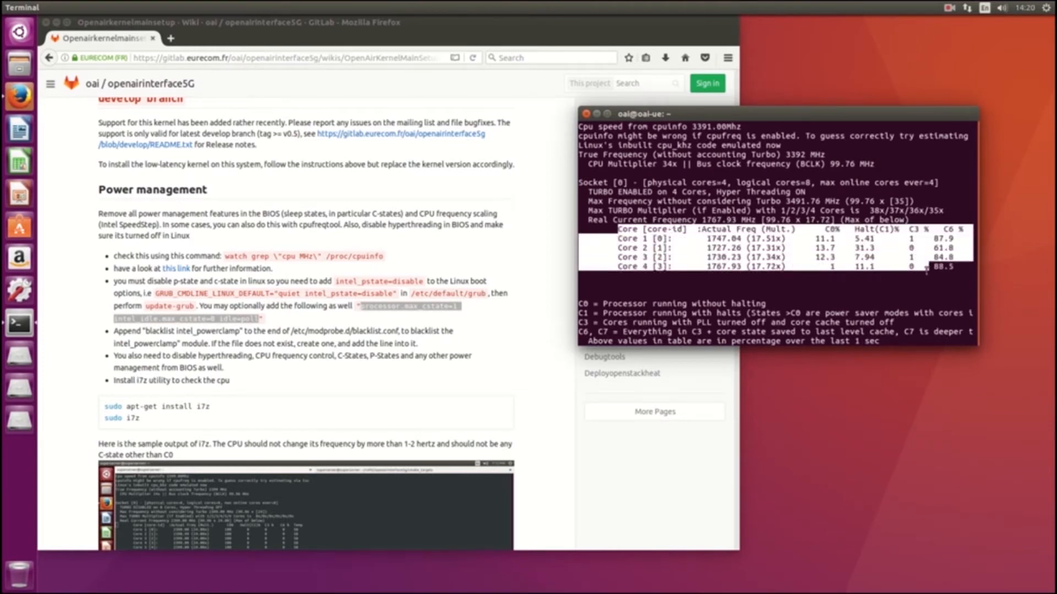
left_click(169, 37)
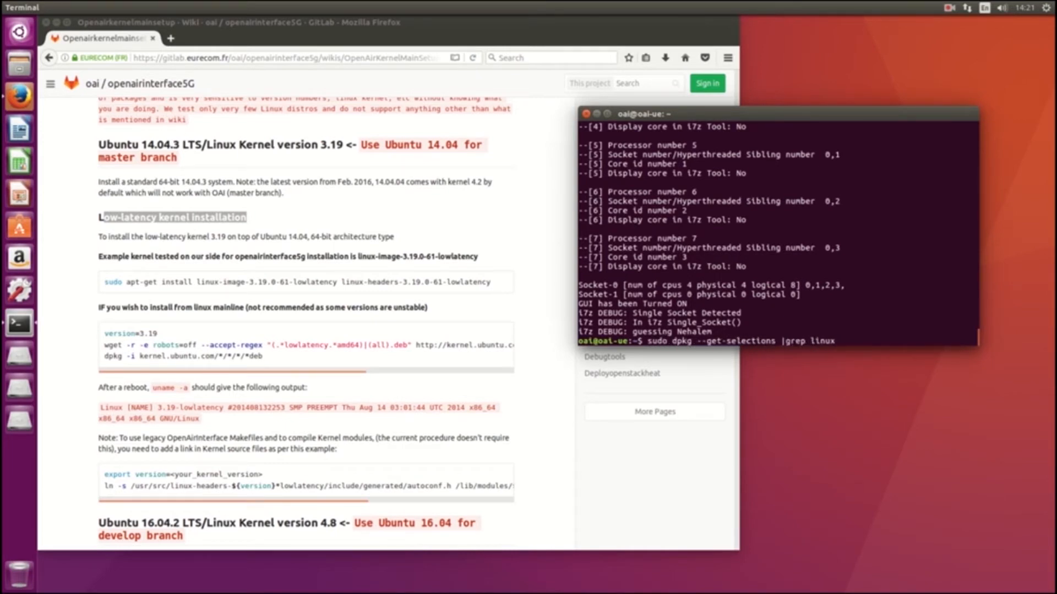
- List installed linux packages and purge the old linux-image-4.4.0-31-generic kernel
key("Return")
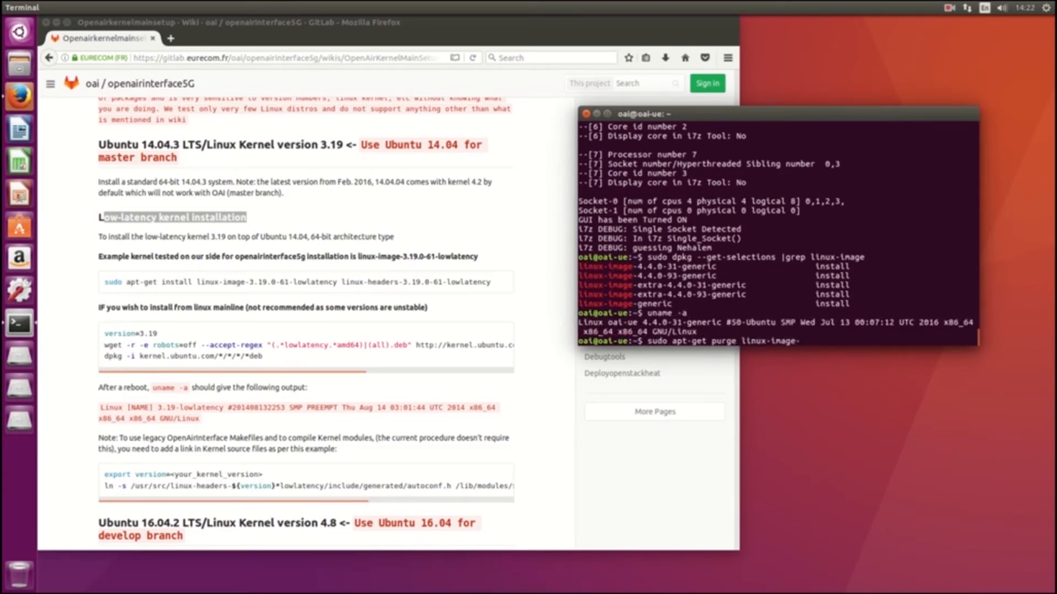
type("4.4.0-31-generic")
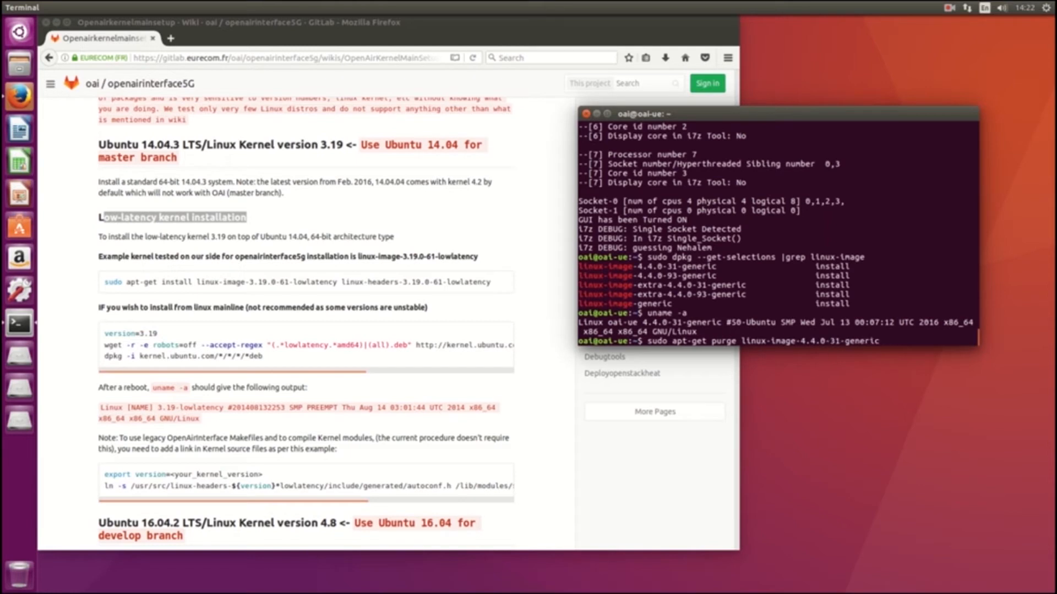
type("genisoimage")
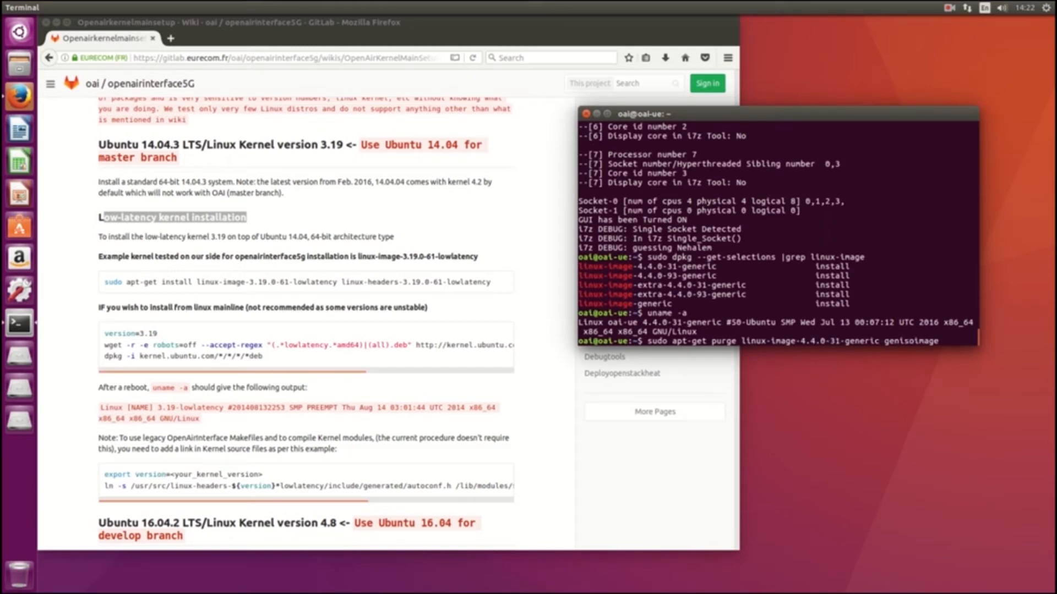
key("BackSpace")
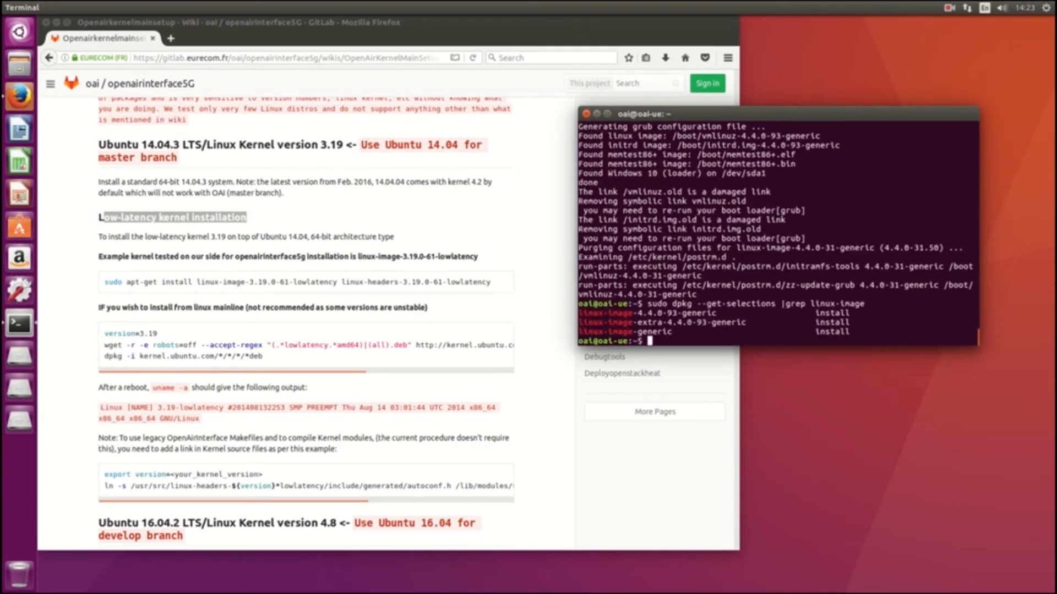
- Purge linux-image-4.4.0-93-generic and prepare another dpkg --get-selections | grep linux-image query
type("sudo apt-get purge")
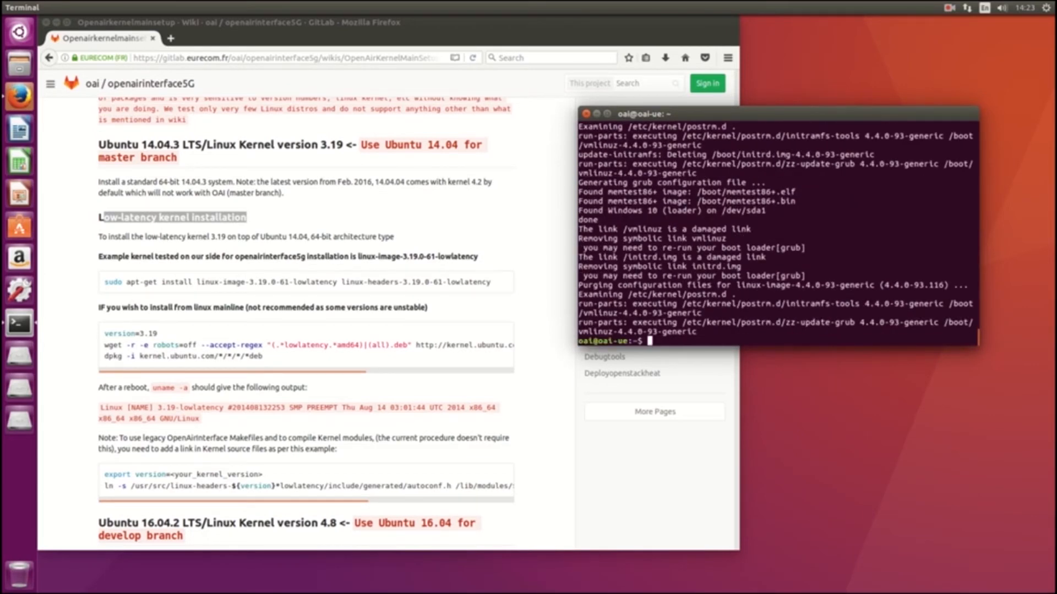
type("sudo dpkg --get-selections |grep linux-image")
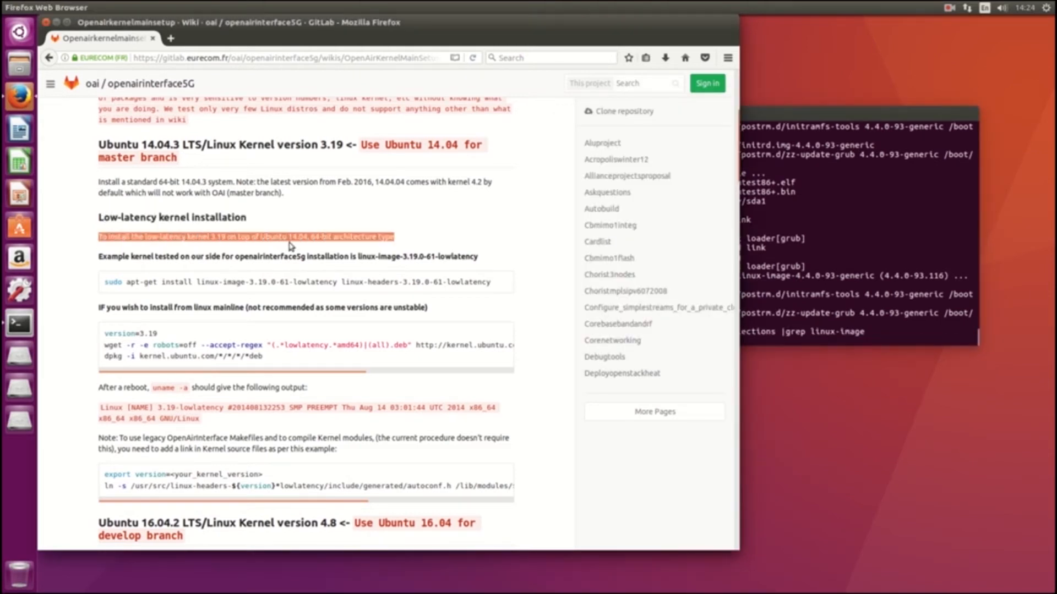
mouse_move(404, 242)
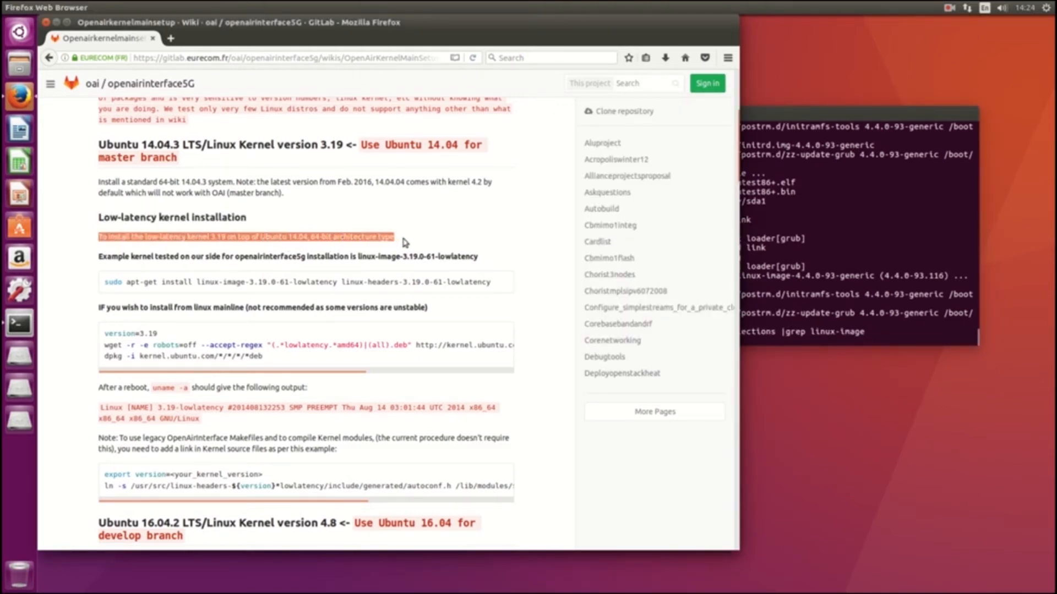
mouse_move(235, 198)
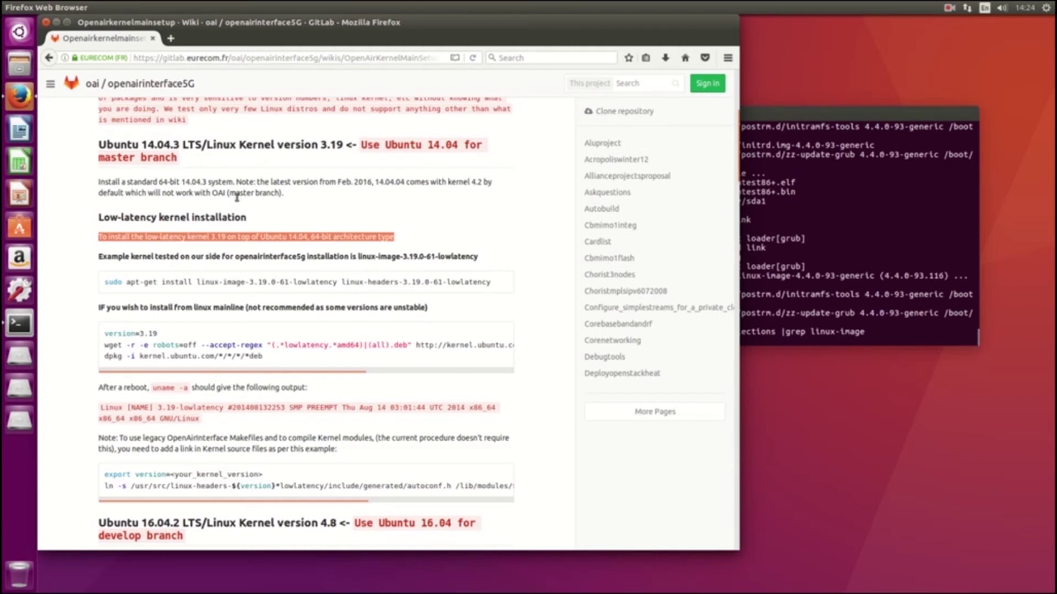
mouse_move(230, 192)
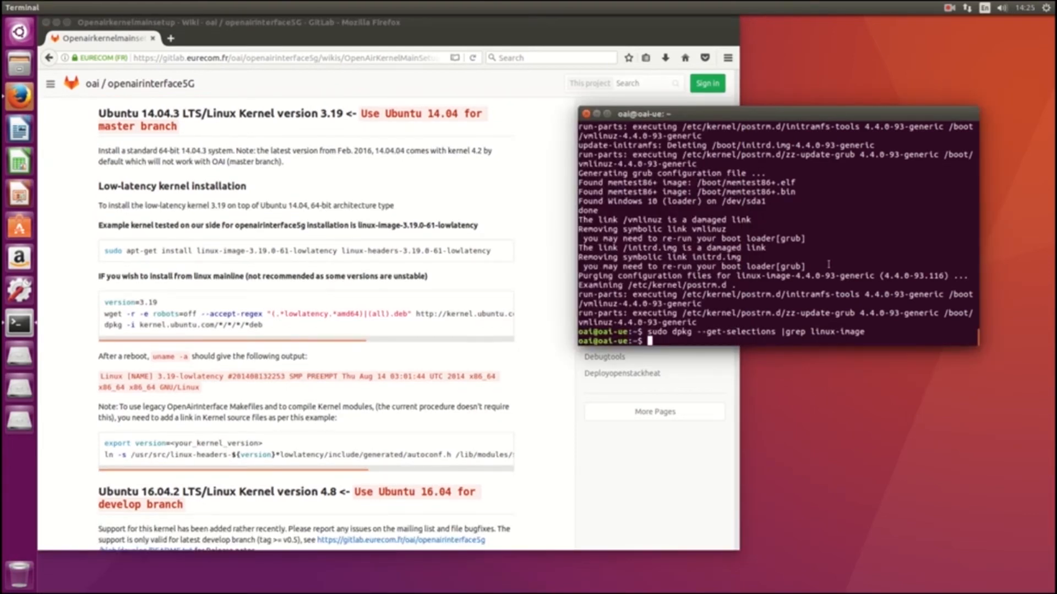
- Run sudo apt-get autoremove, answering y, and set version=4.4 in the shell
type("sudo")
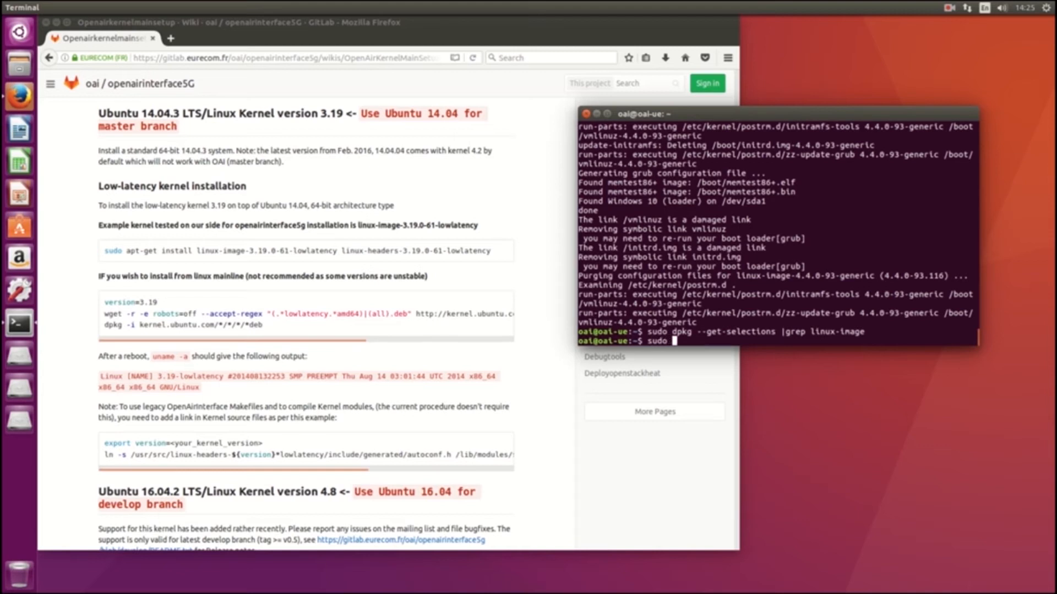
type("apt-get autoremove")
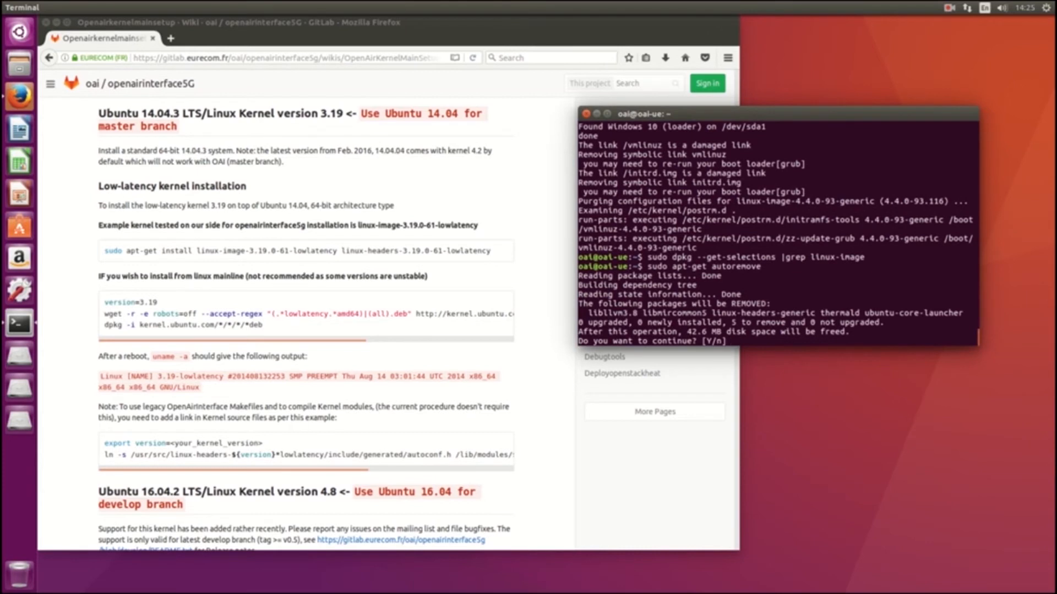
type("y")
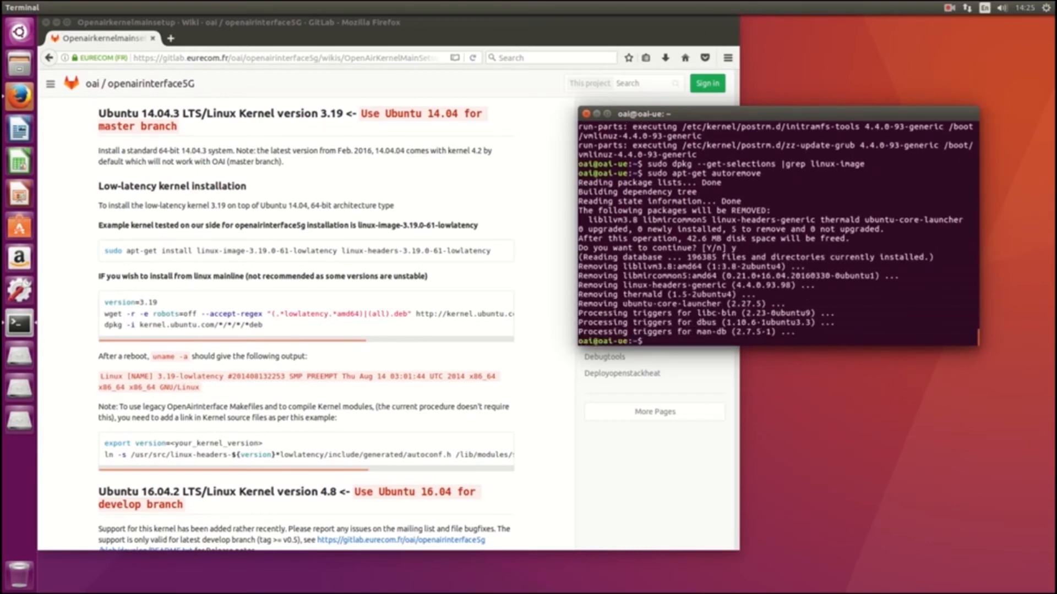
type("version=4.4")
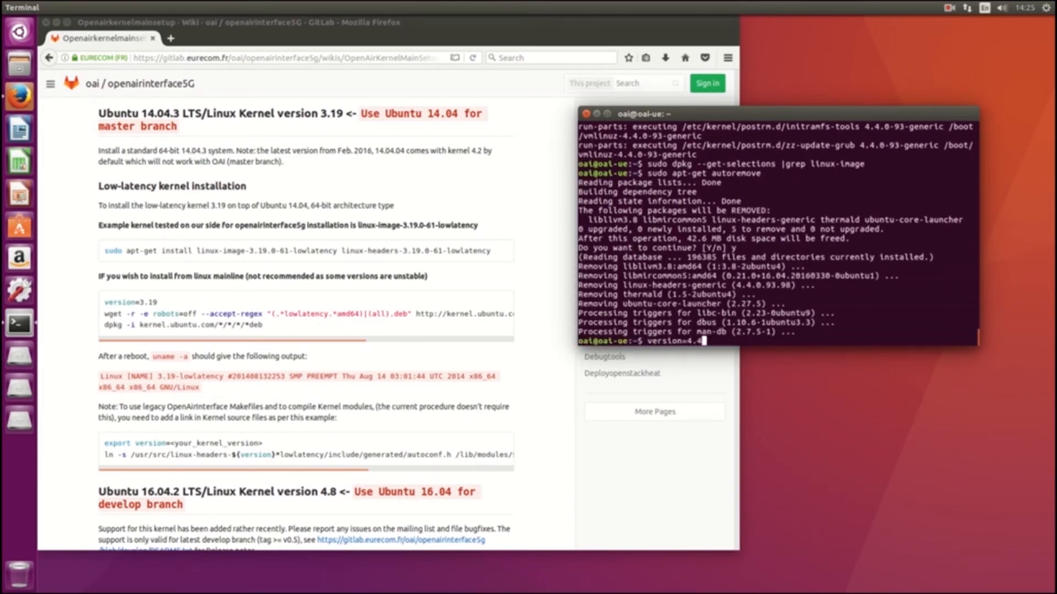
- Begin the sudo wget -r -e robots=off --accept-regex command while browsing the kernel-ppa mainline index
type("sudo wget -r -e robots=off --accept-regex \"(.l")
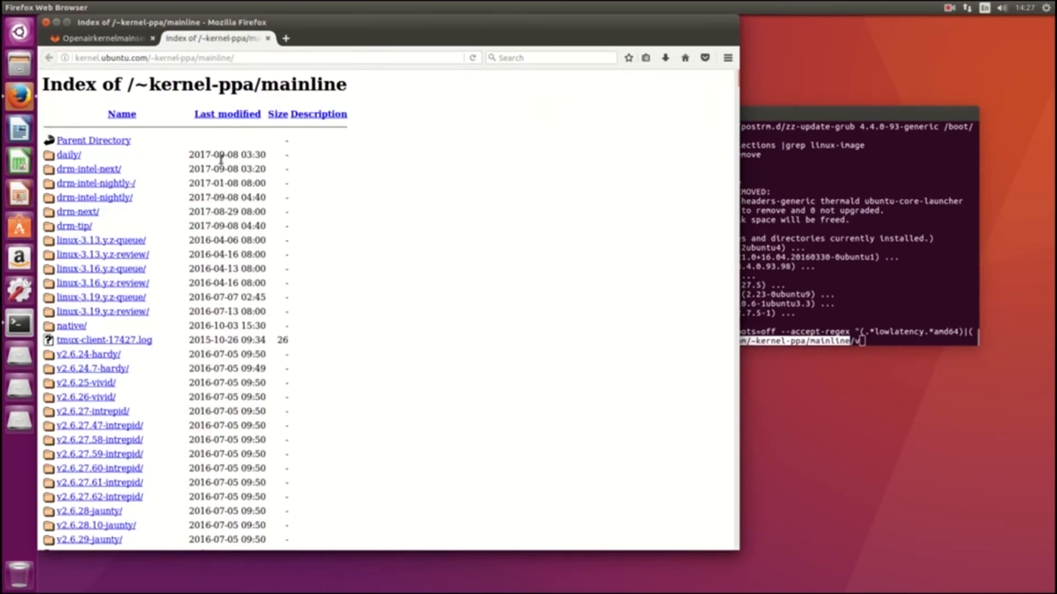
scroll("down", 3)
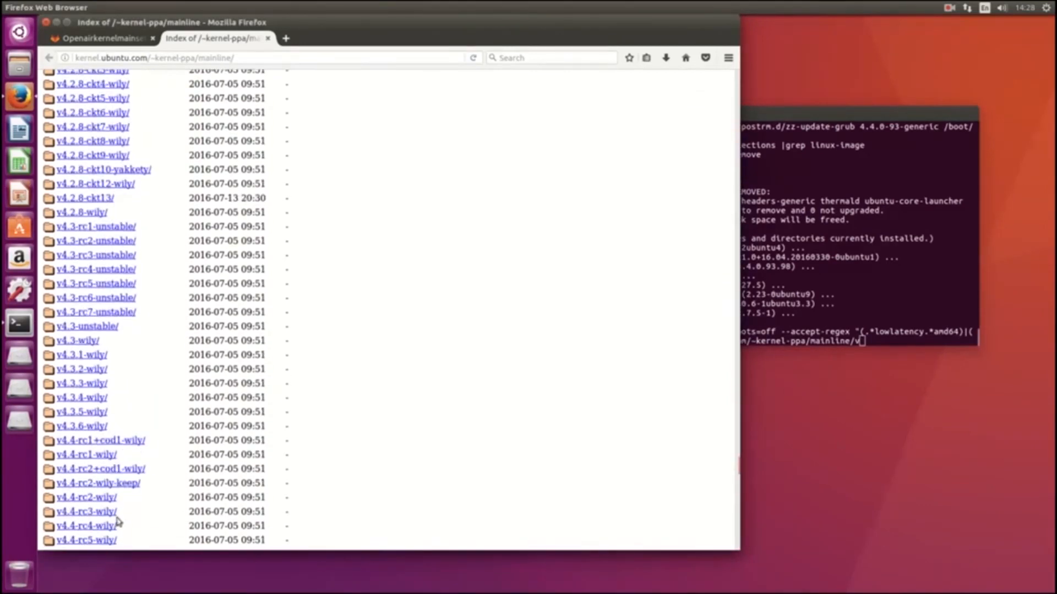
scroll("down", 3)
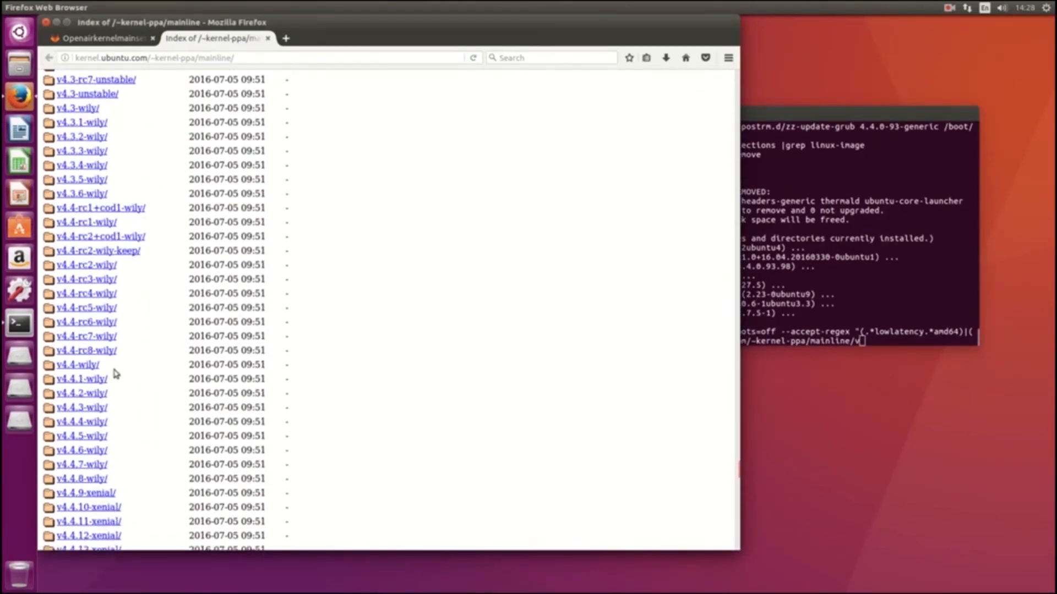
left_click(104, 40)
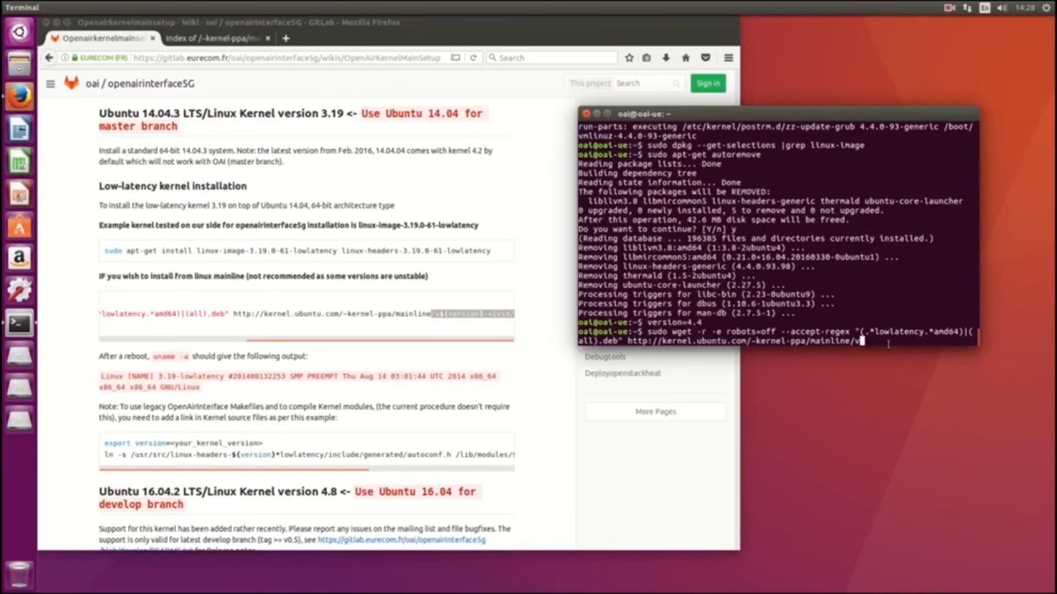
- Complete the wget URL with ${version}-wily/ and download the 4.4 lowlatency kernel debs
type("${version}")
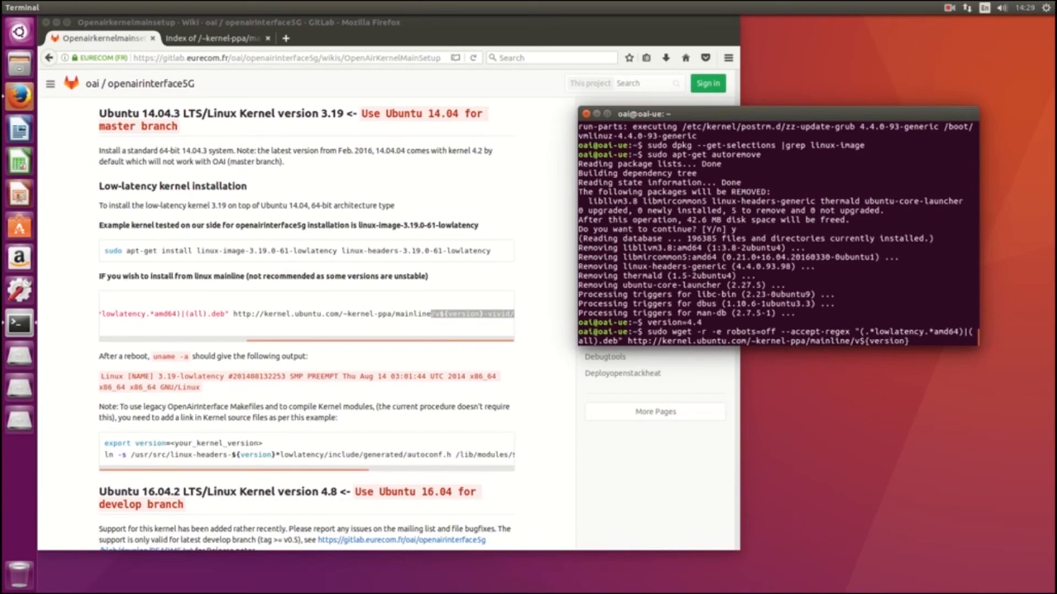
type("-wily/")
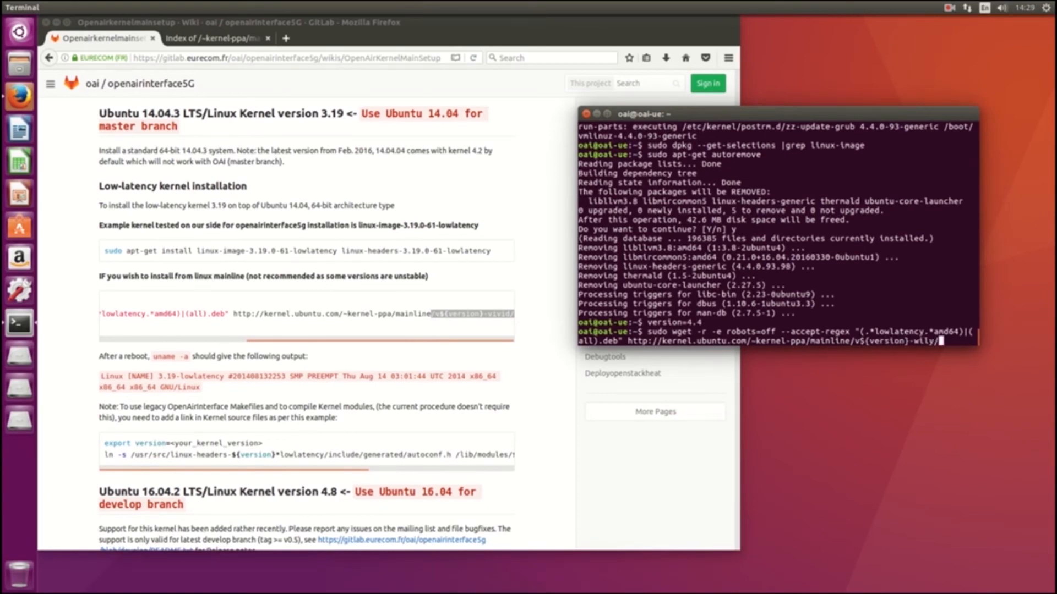
key("Return")
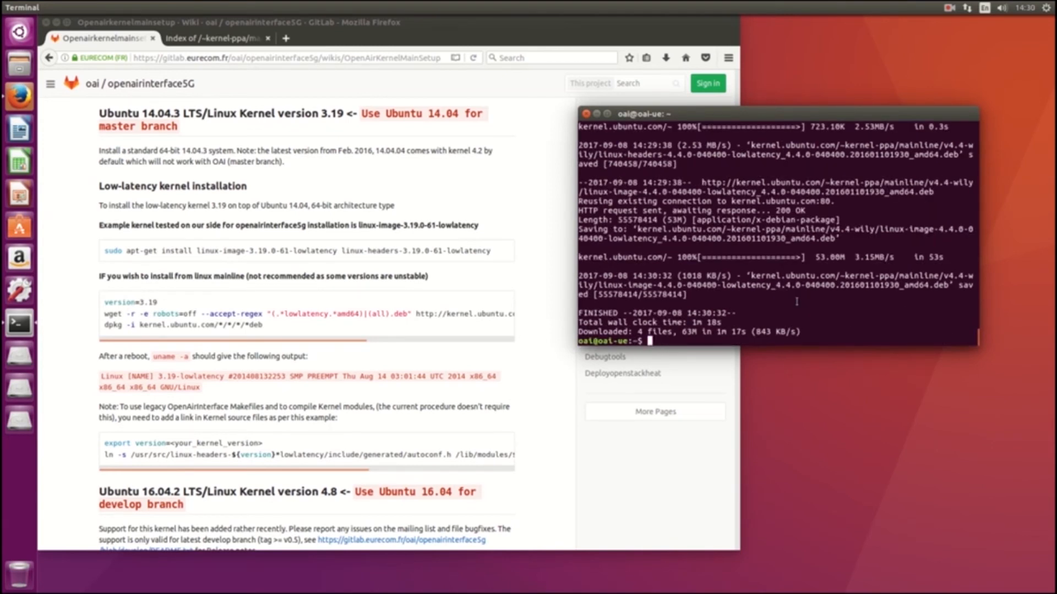
- Install the debs with sudo dpkg -i kernel.ubuntu.com/*/*/*deb and reboot the machine
type("dpkg -i kernel.ubuntu.com/")
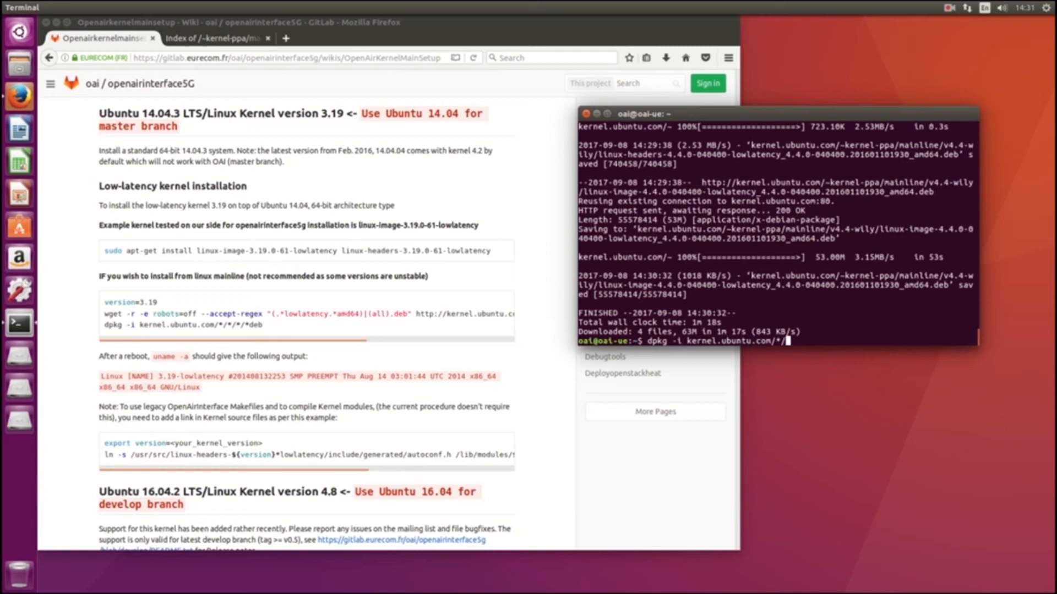
type("*/*/*deb")
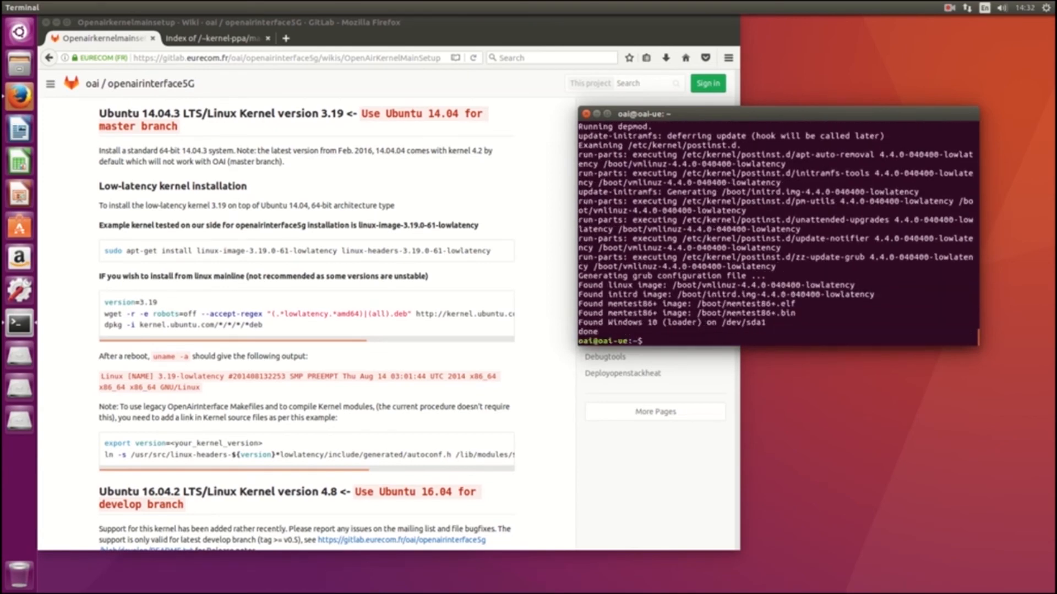
type("re")
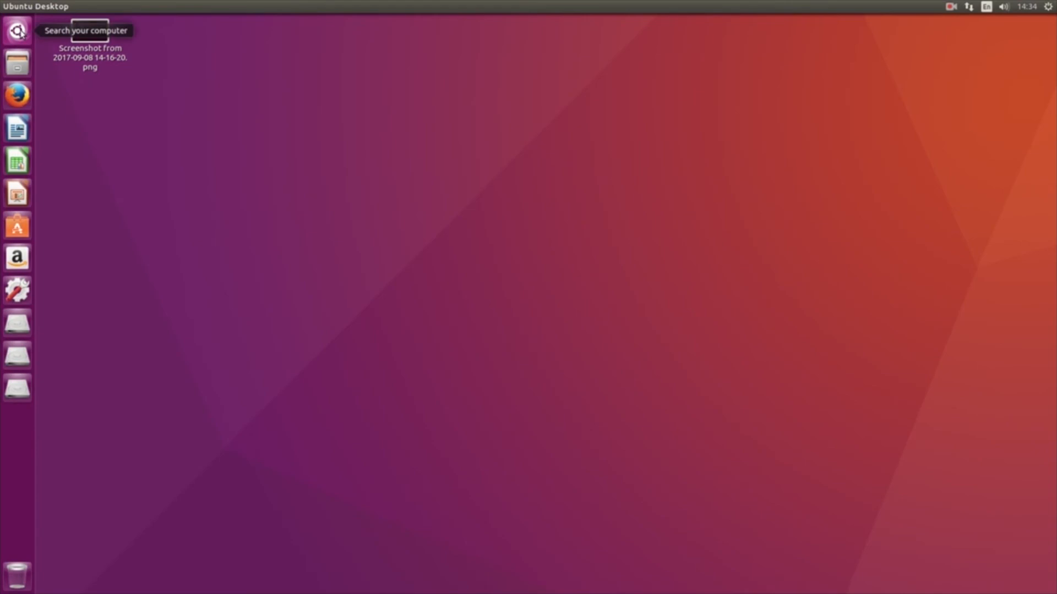
- Launch a new Terminal from the Dash and run uname -a to confirm the 4.4 lowlatency kernel
left_click(18, 27)
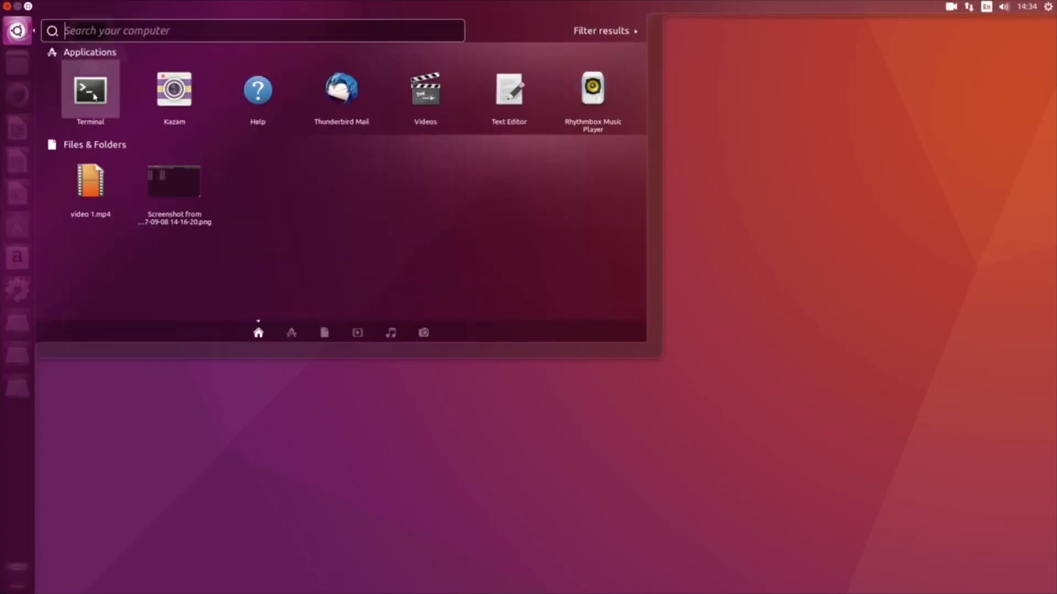
left_click(89, 90)
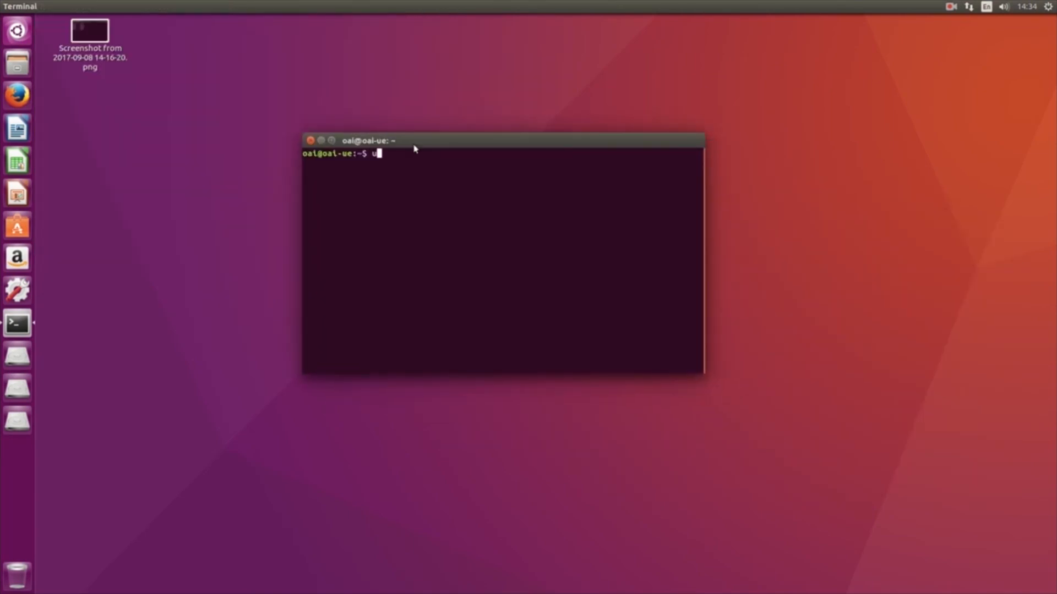
type("name -a")
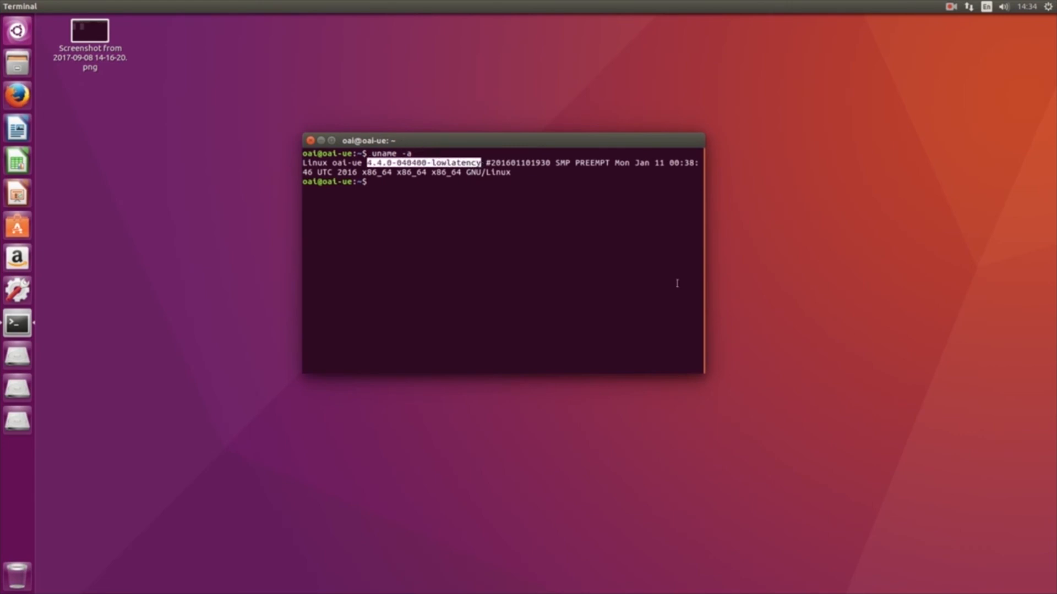
mouse_move(35, 112)
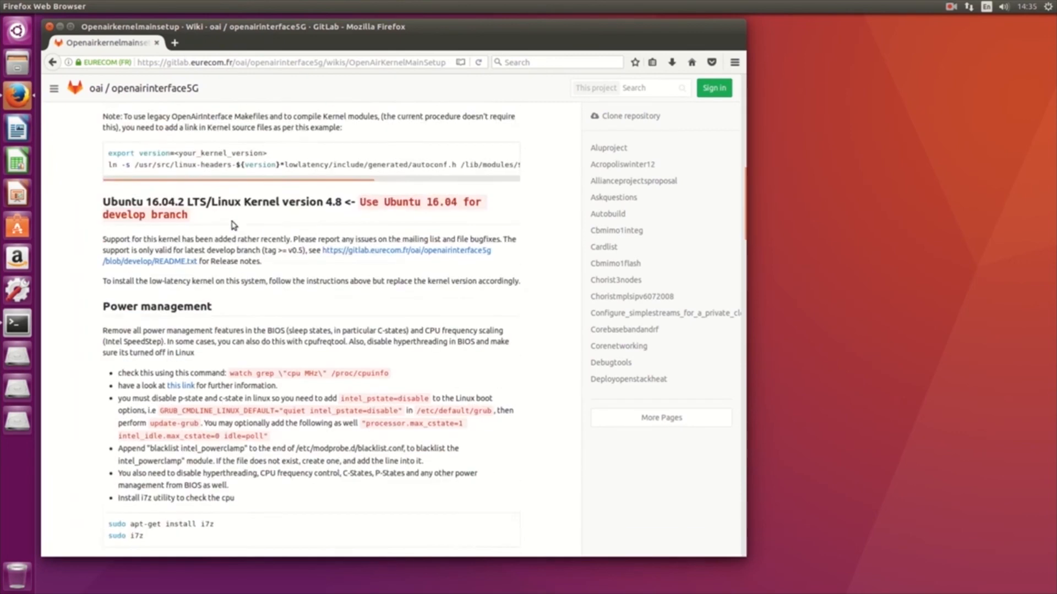
- Run sudo i7z to check CPU states, leaving it awaiting the password
scroll("down", 3)
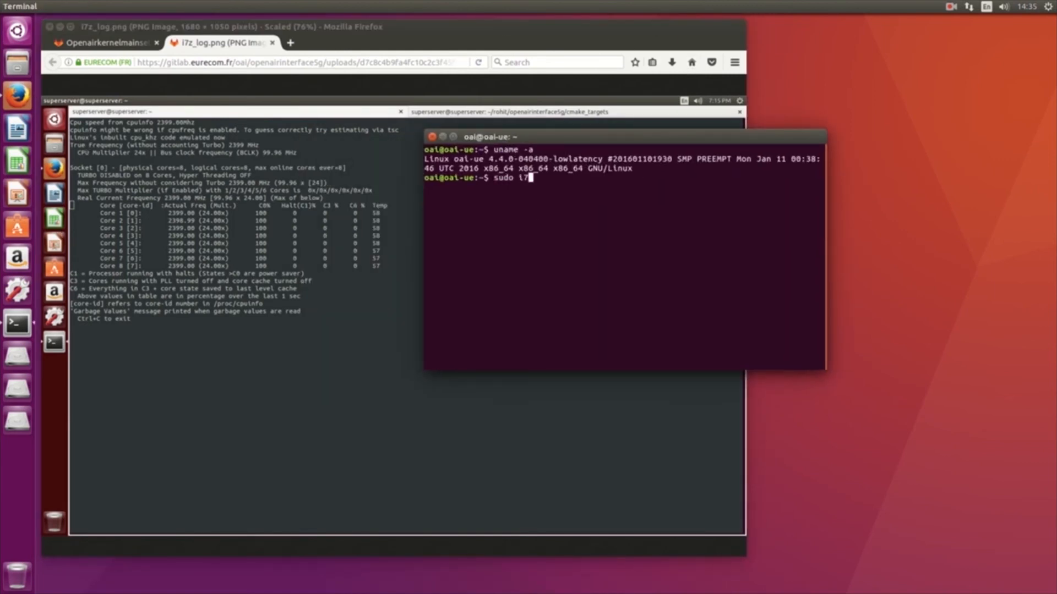
key("Return")
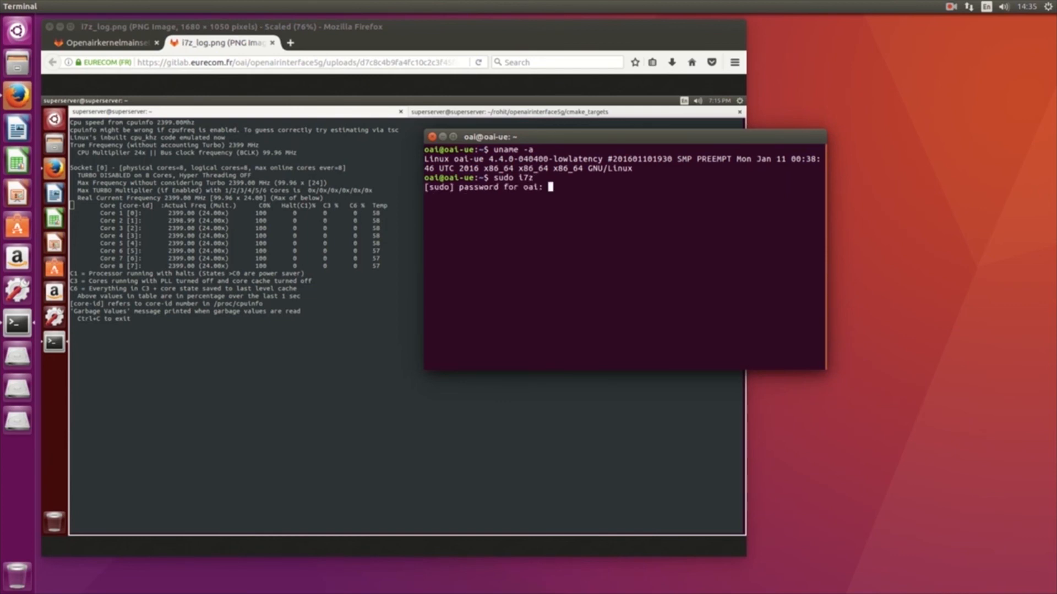